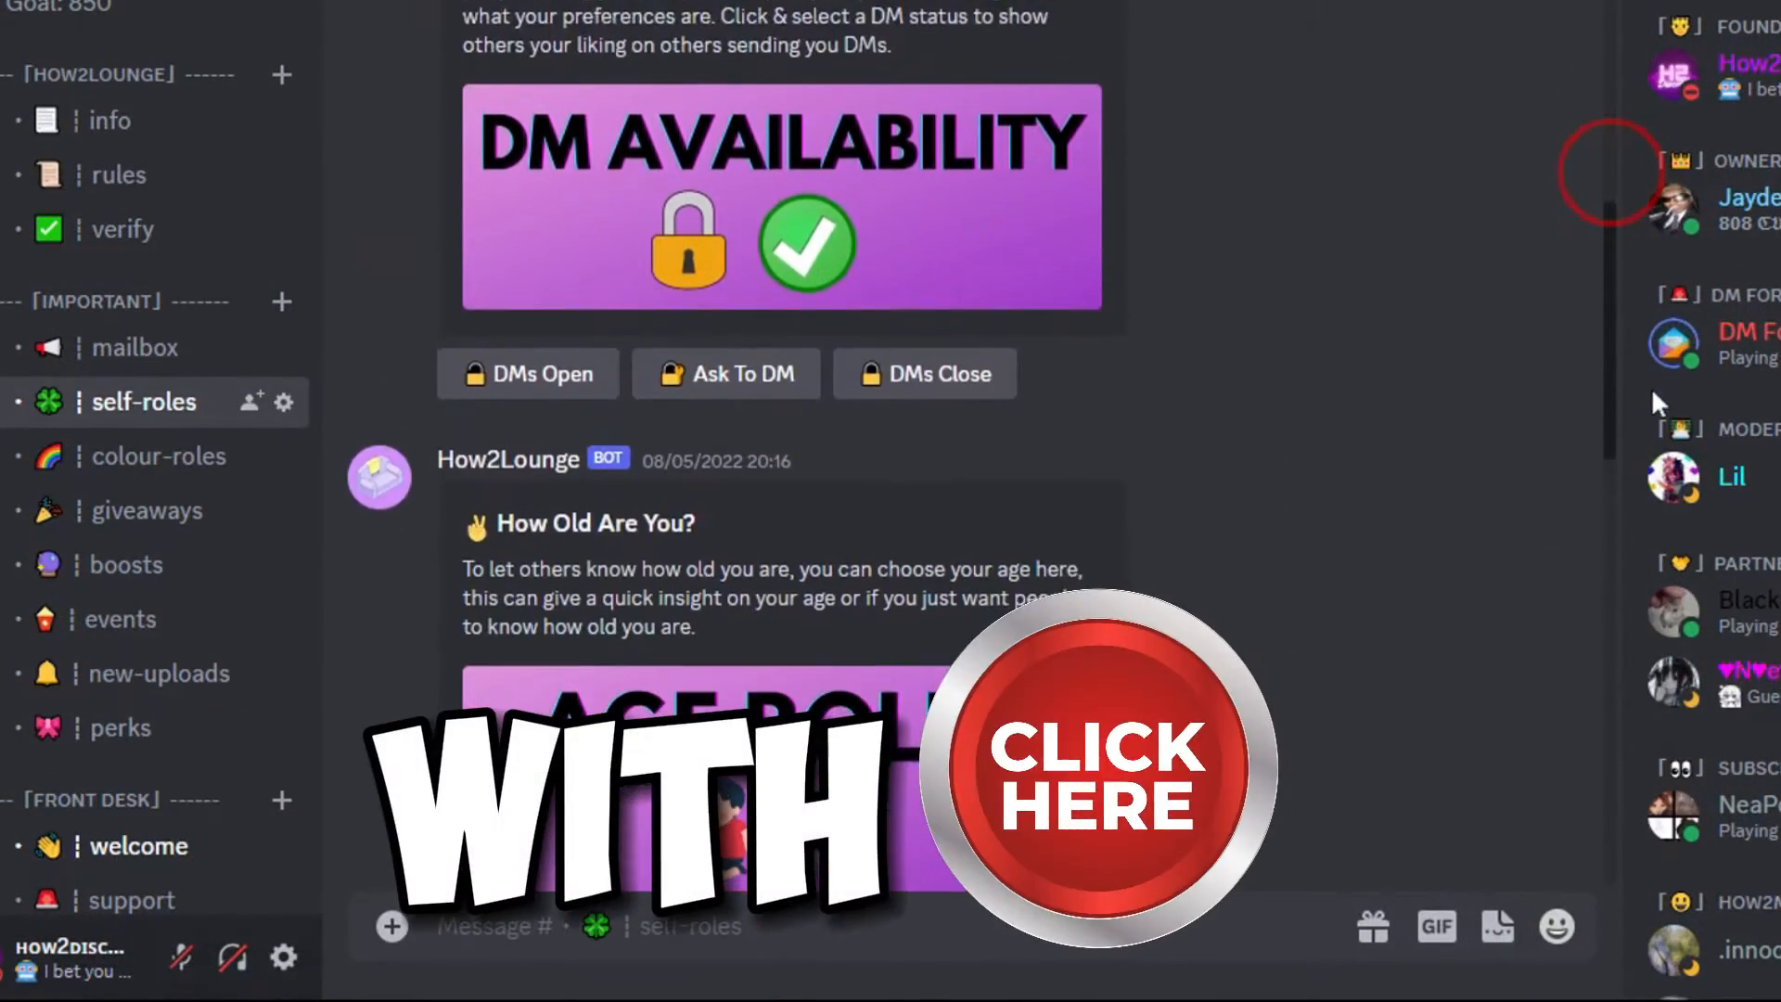
Scroll through the example self-roles channel in the Discord server preview.
{"action": "scroll", "scroll_direction": "down", "scroll_amount": 3}
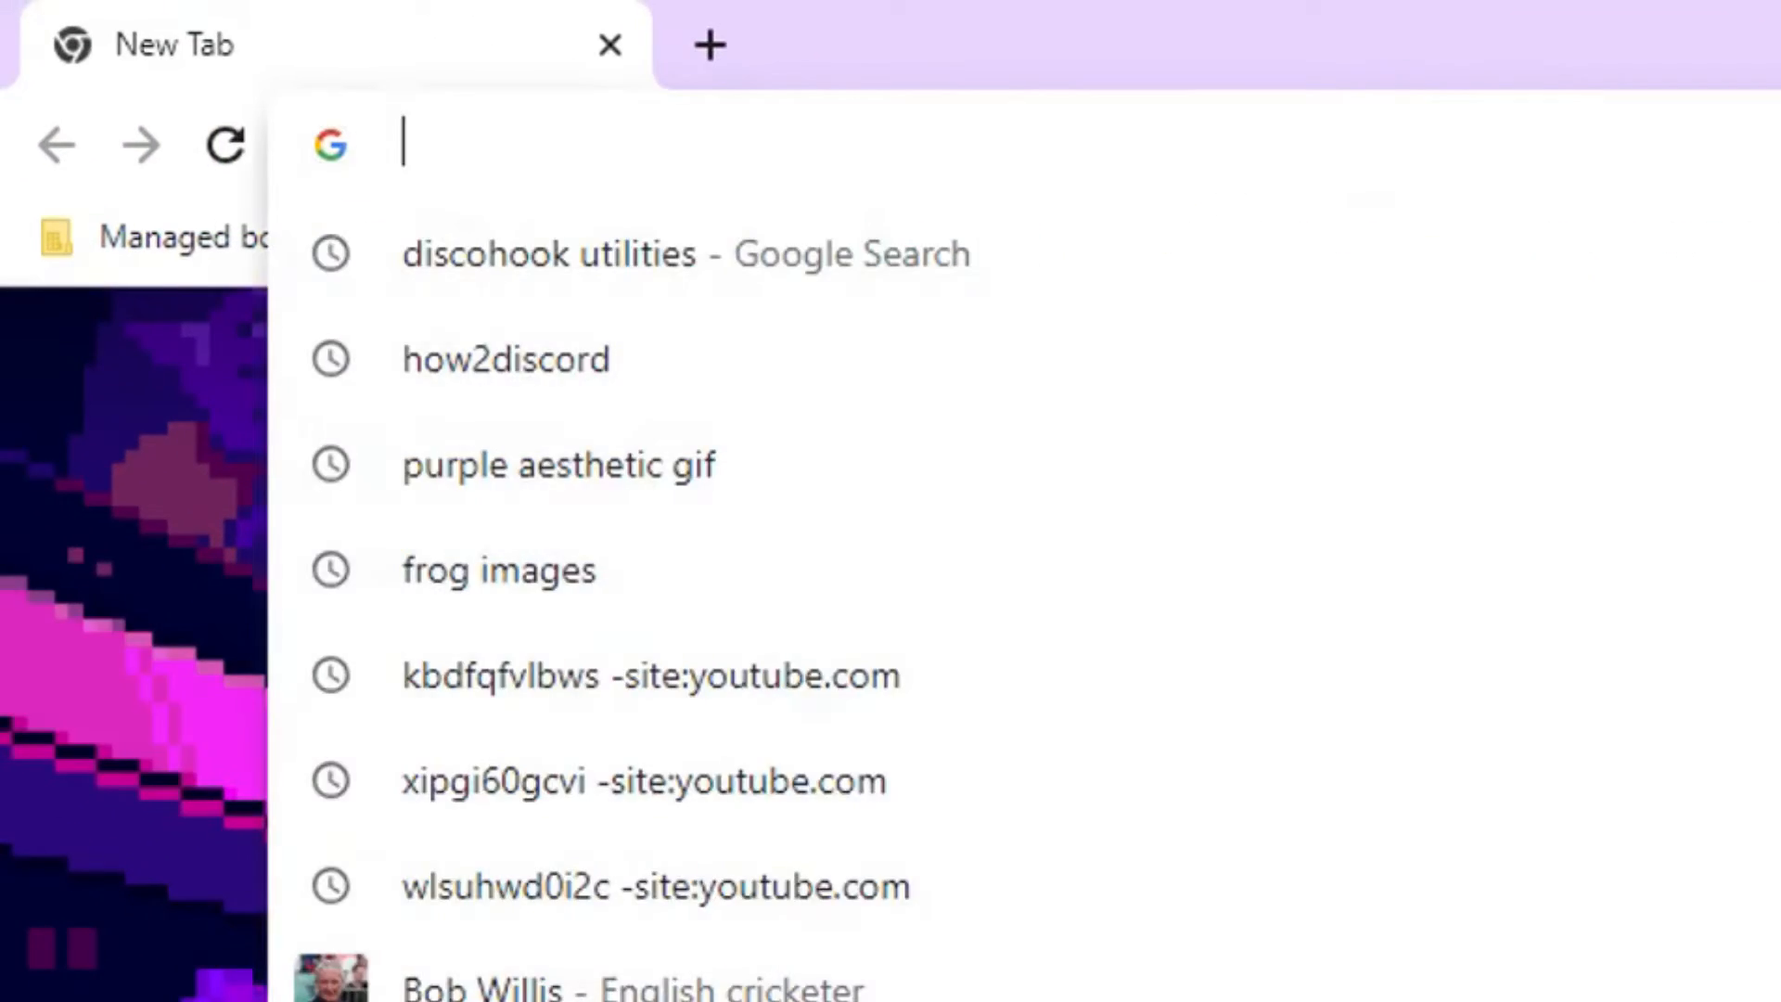
Visit dutils.shay.cat and invite the Discohook Utils bot to the test server.
{"action": "left_click", "coordinate": [551, 255]}
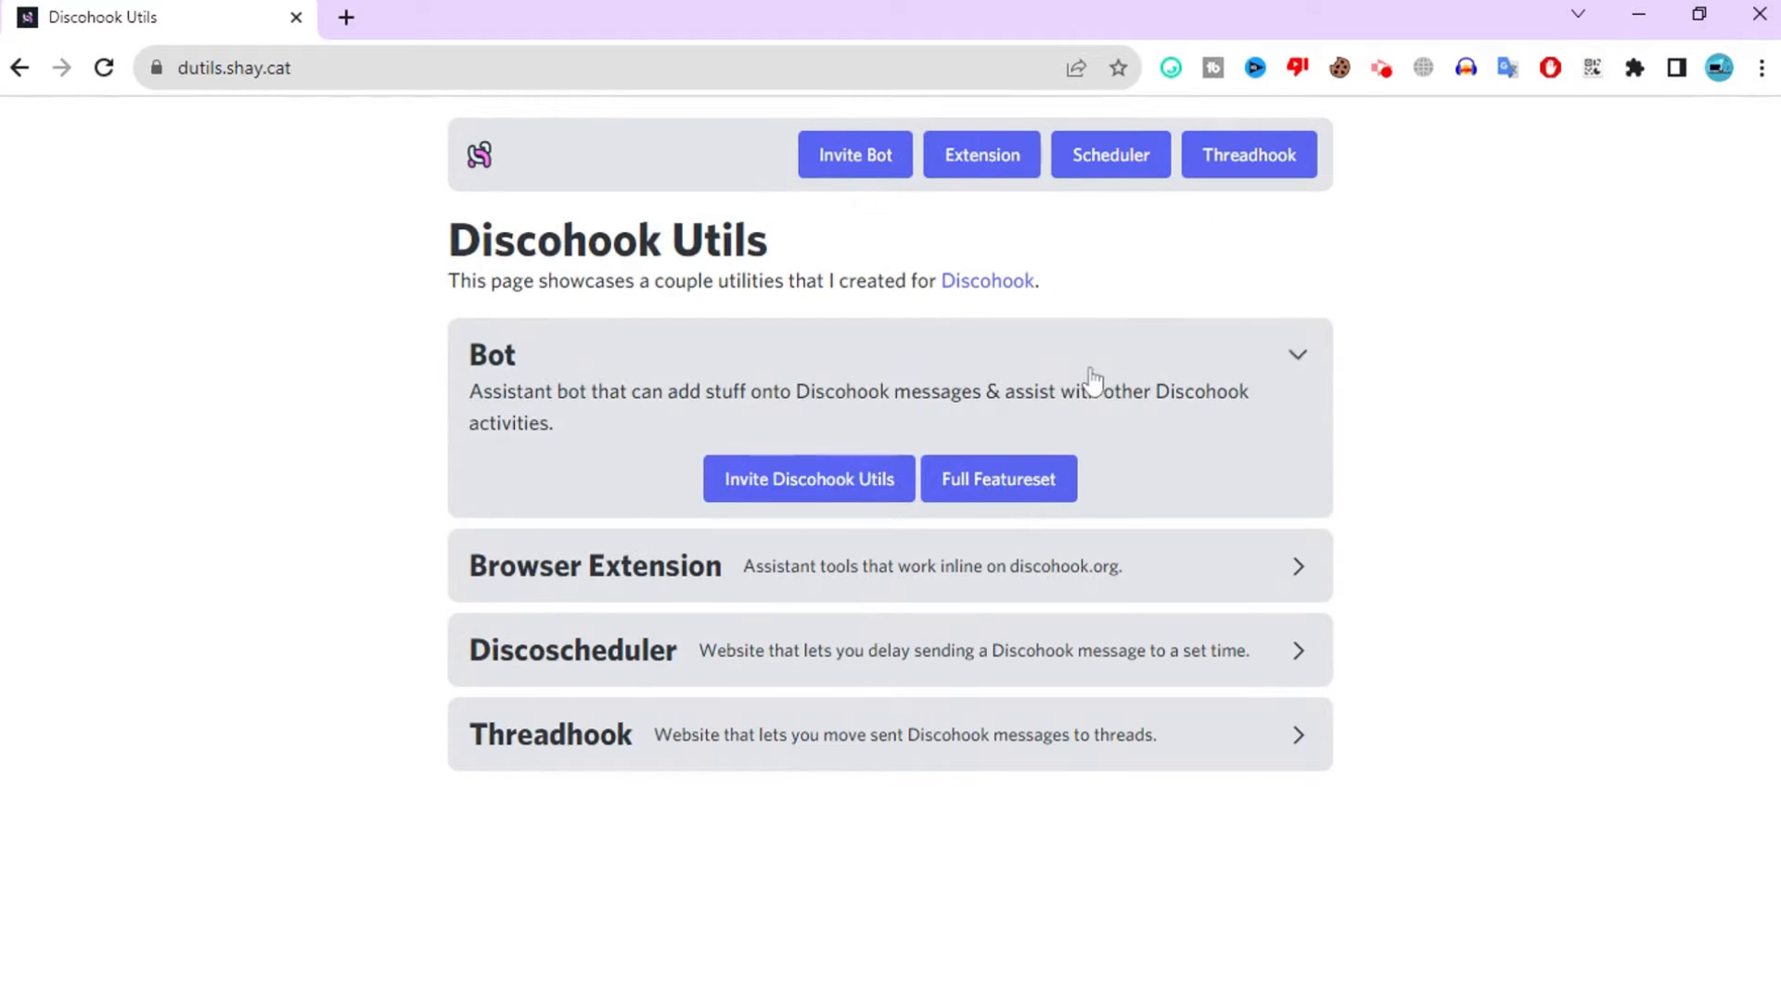
{"action": "left_click", "coordinate": [808, 479]}
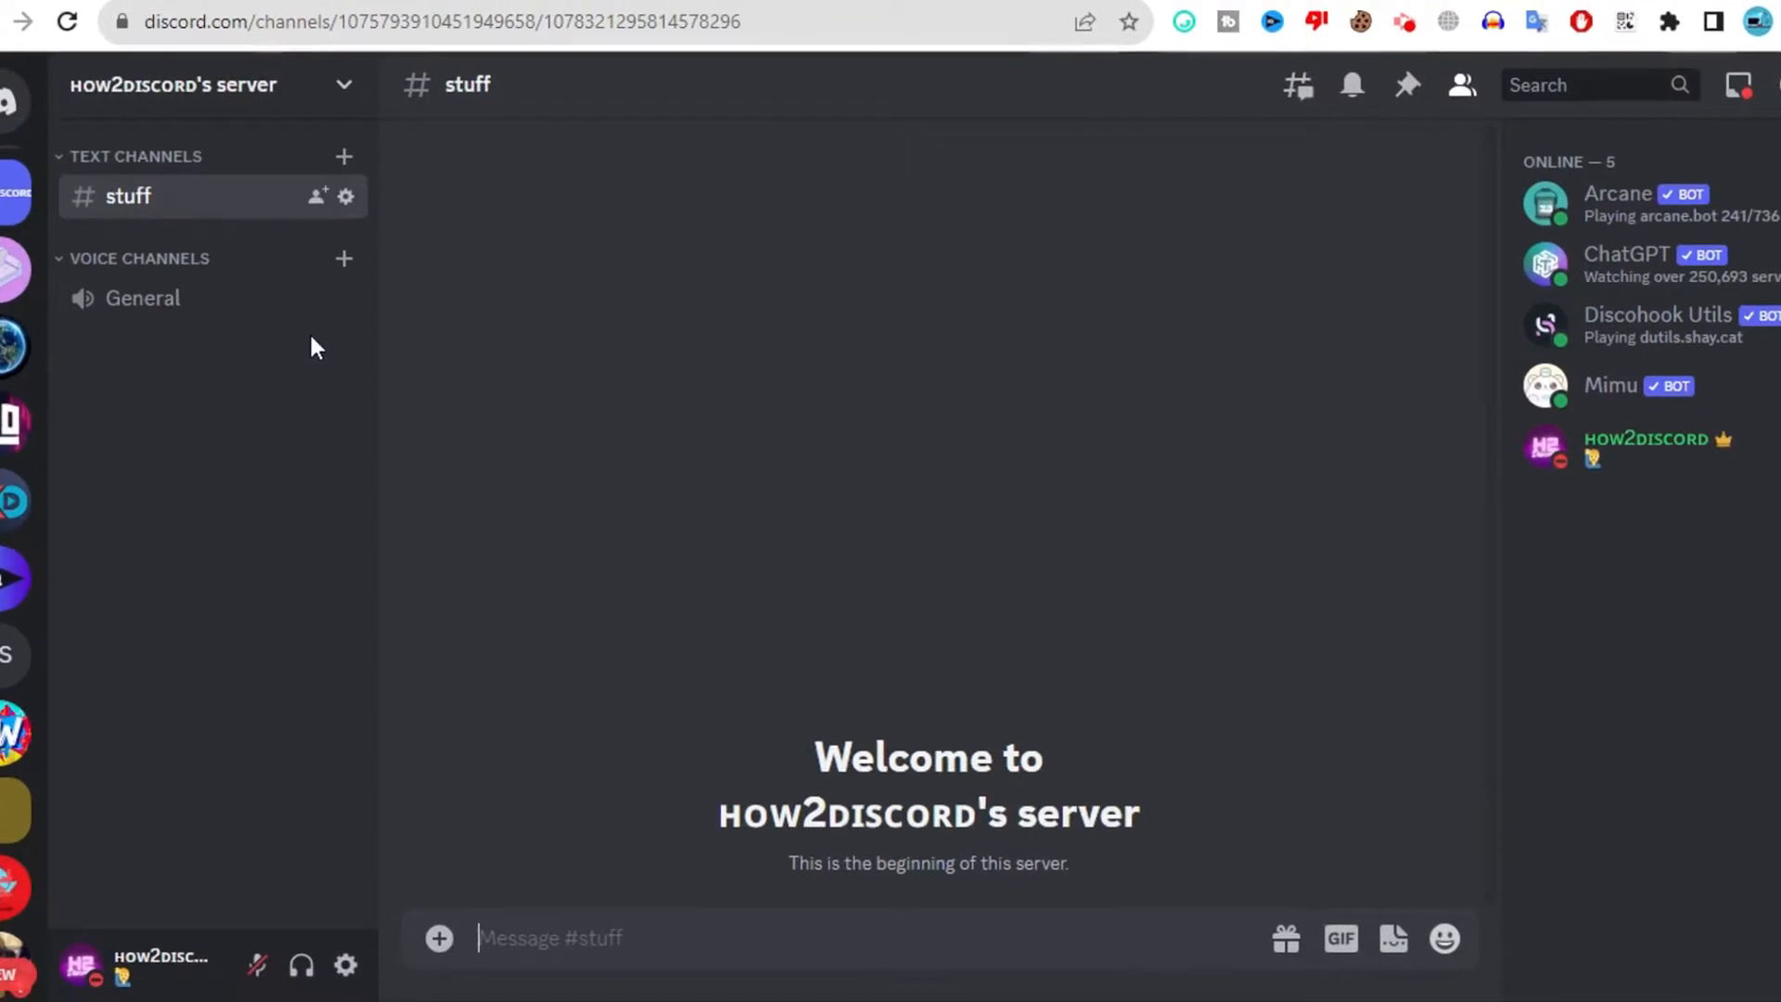
Create the H2D webhook with /webhook create and open it in the Discohook editor.
{"action": "type", "text": "/webhook create name H2D"}
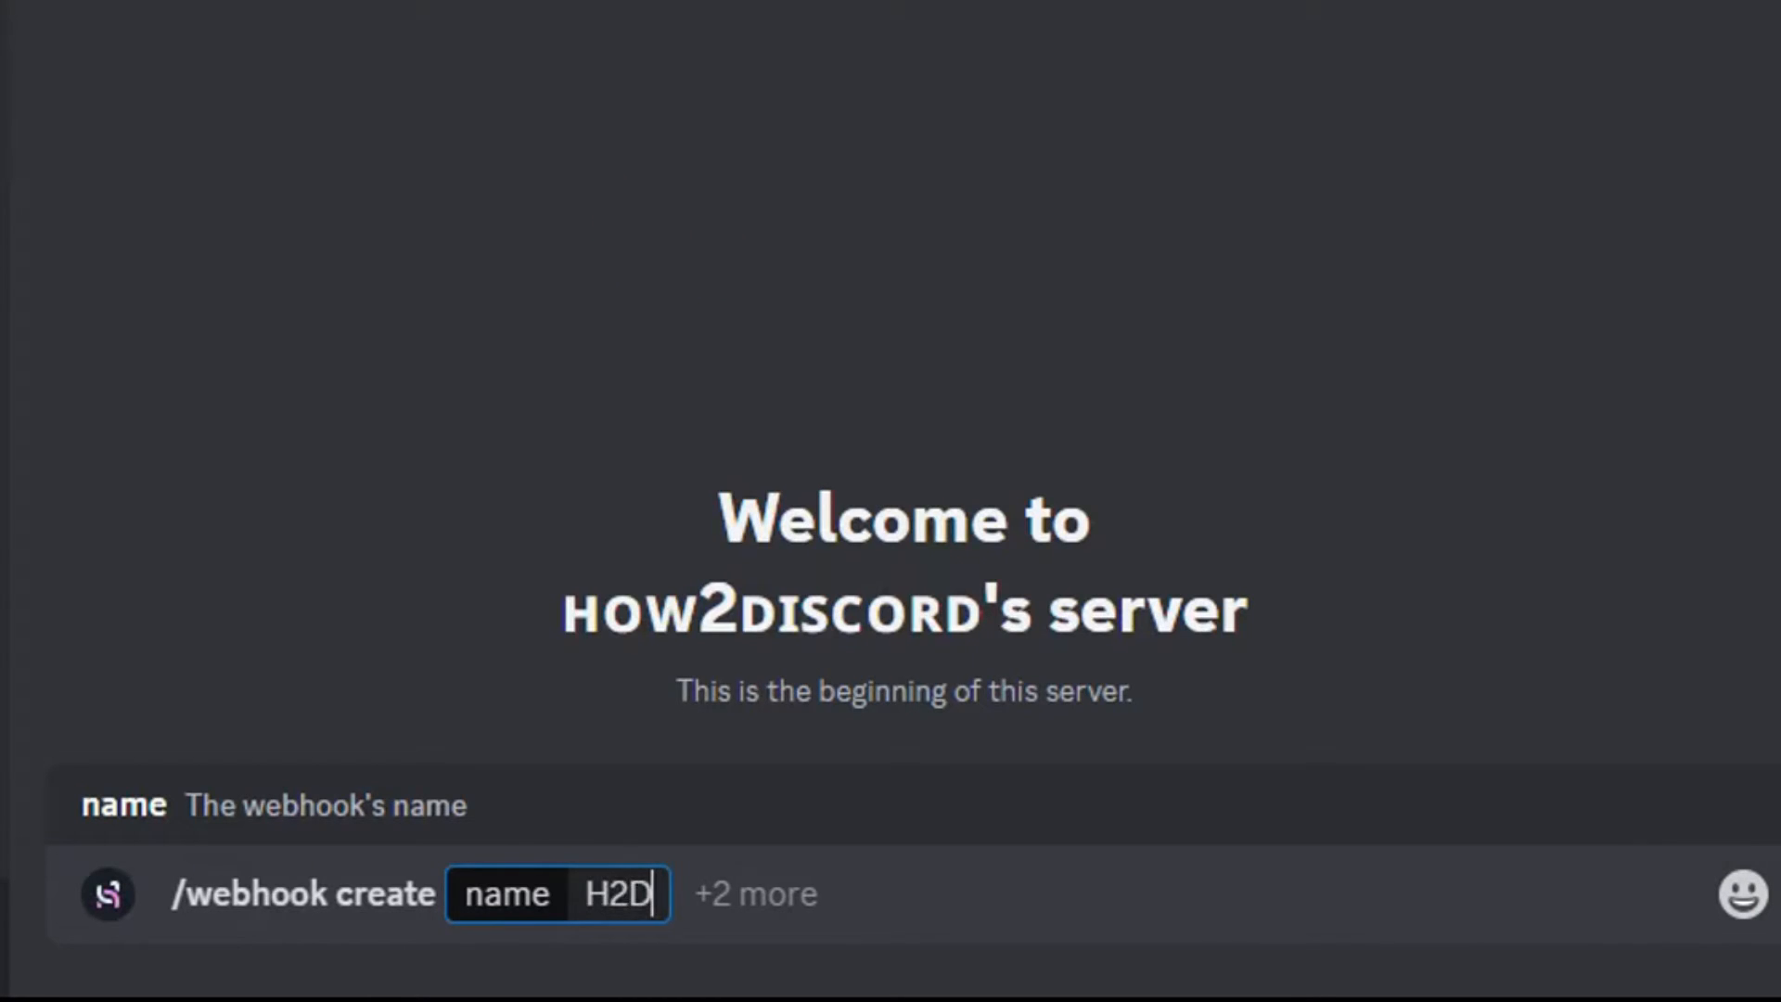
{"action": "key", "text": "Enter"}
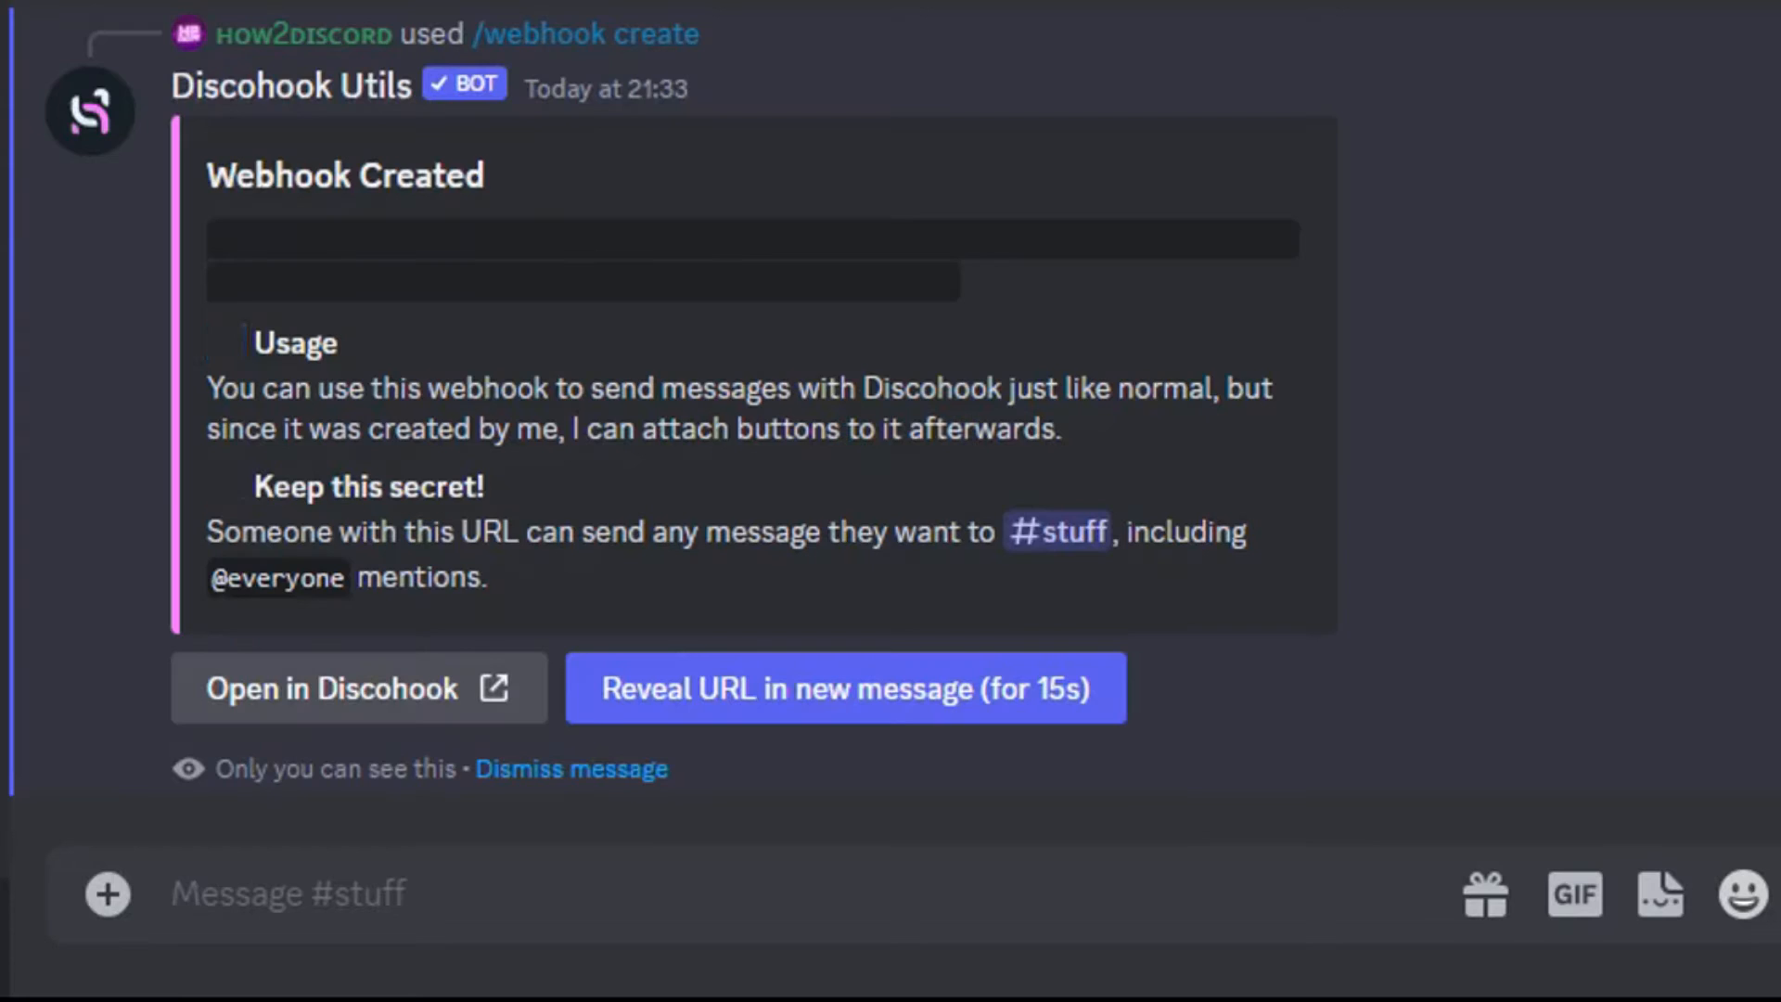
{"action": "left_click", "coordinate": [358, 688]}
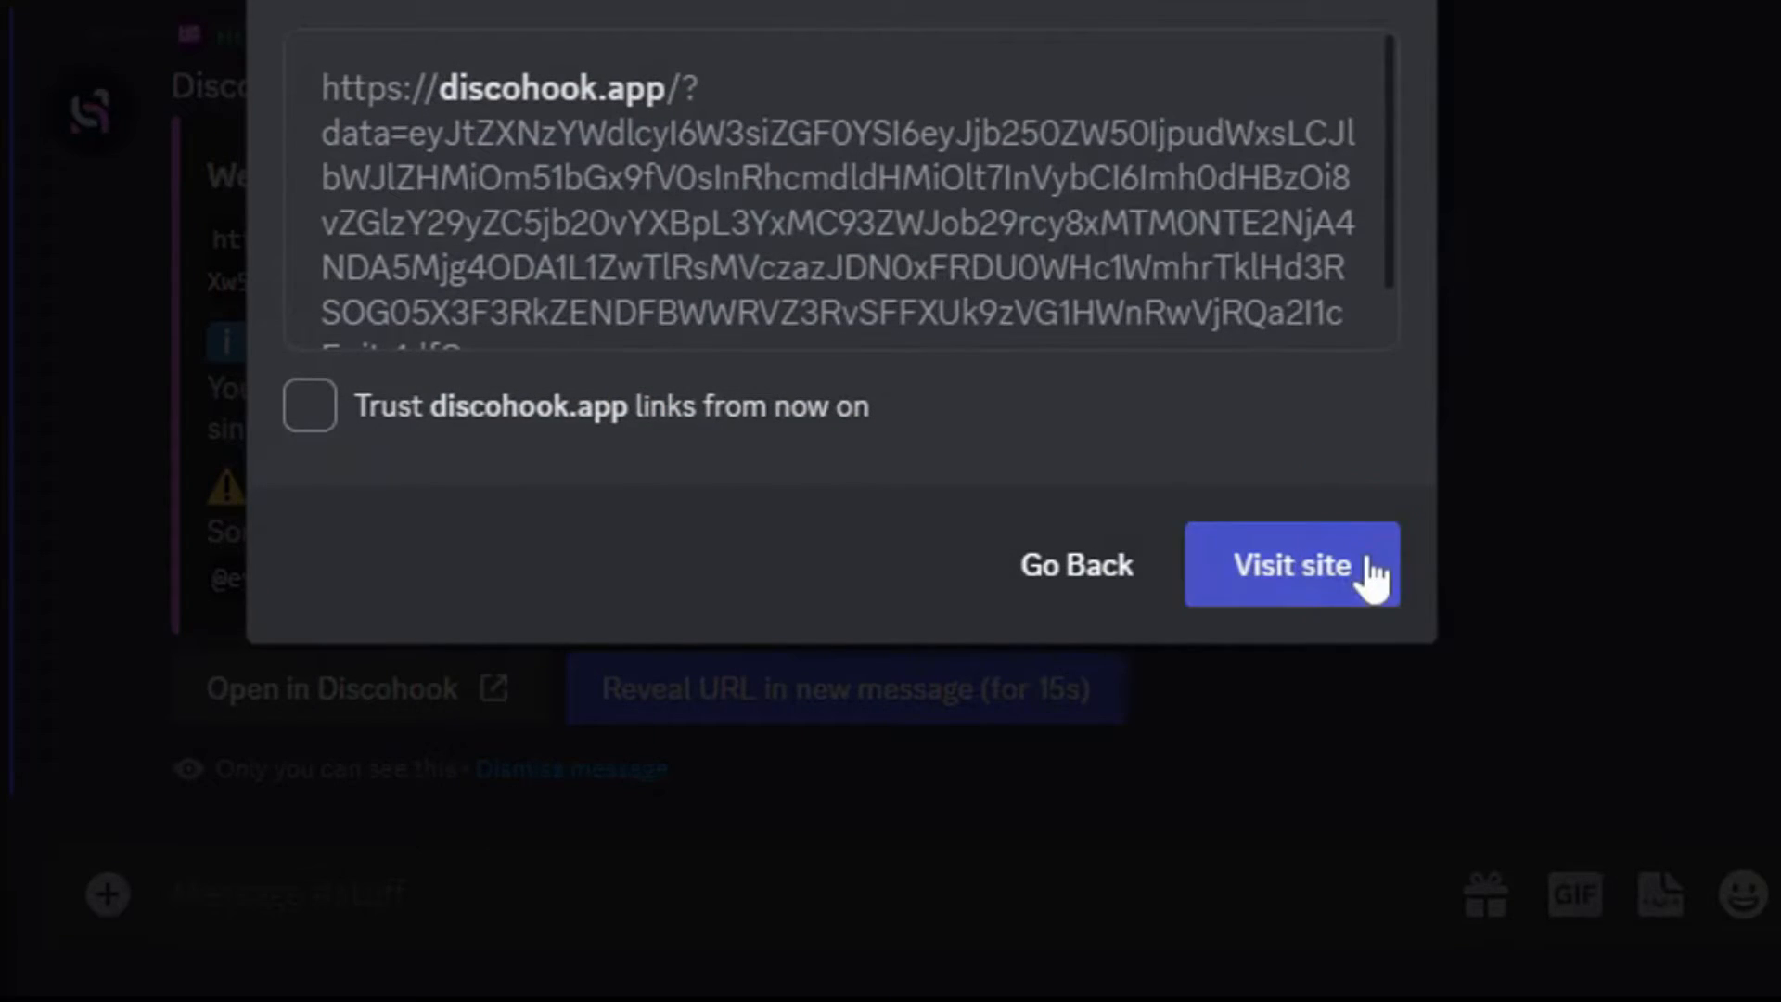
{"action": "left_click", "coordinate": [1294, 565]}
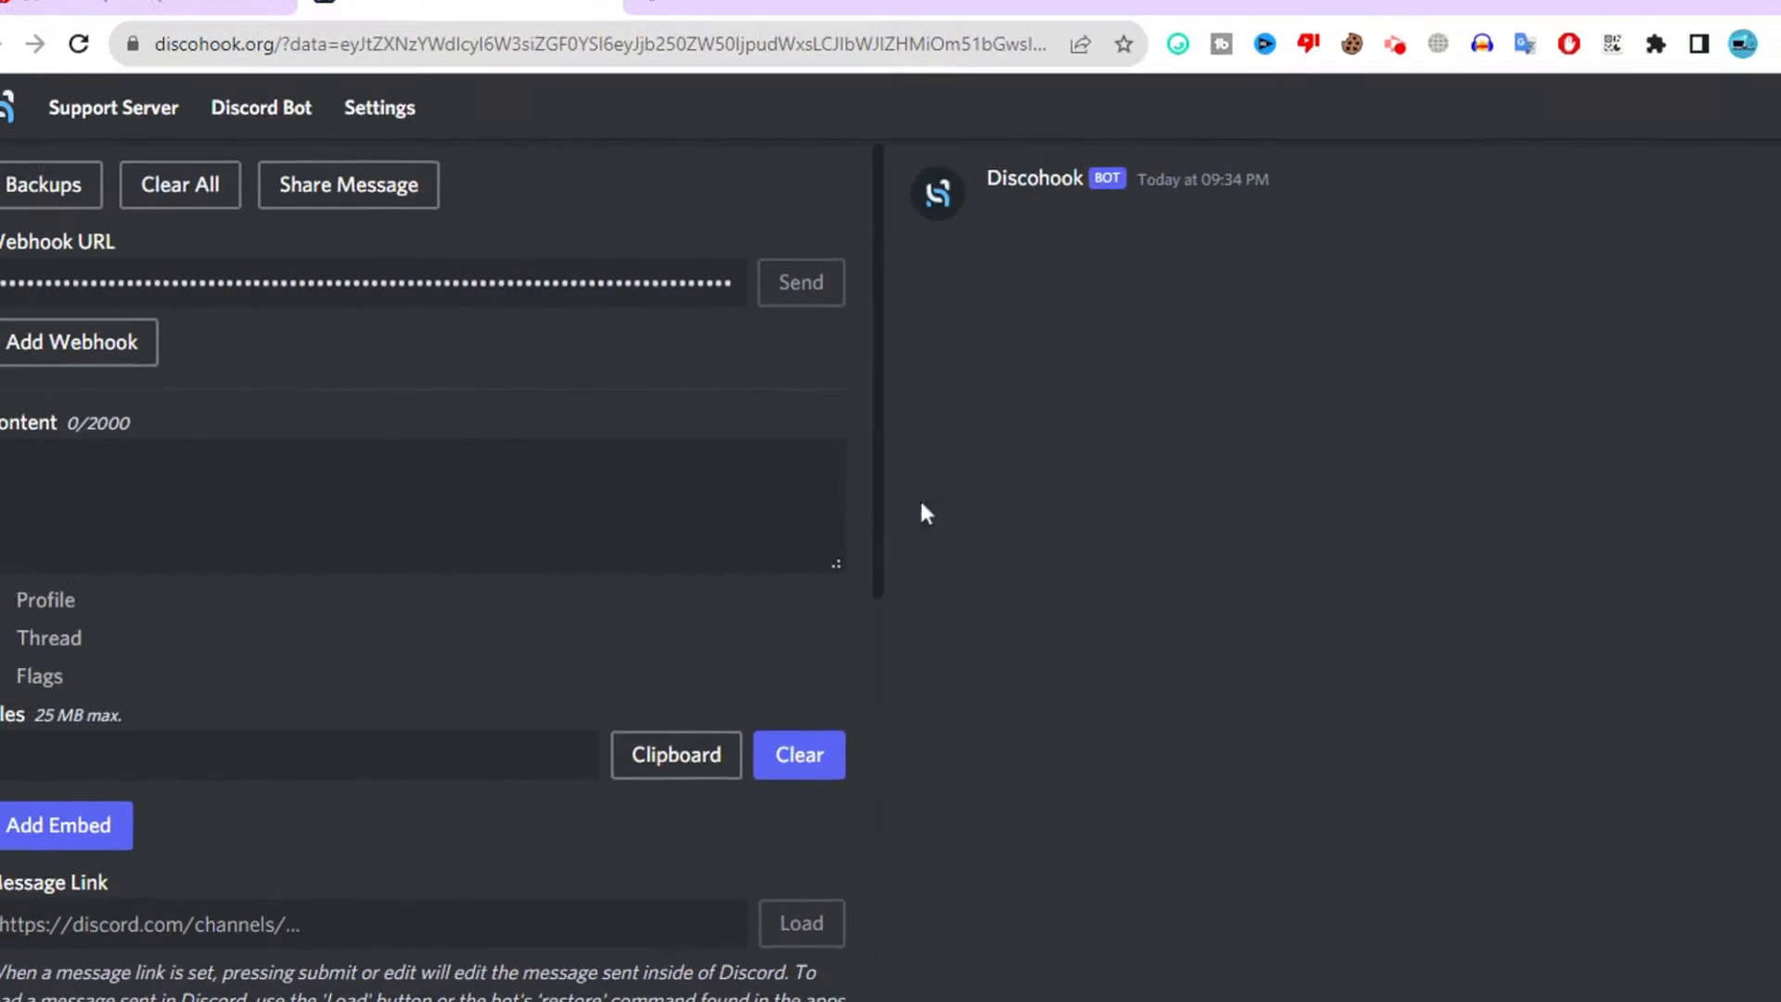
Set the profile username to Pepe and the avatar URL to the NYT Pepe frog image.
{"action": "scroll", "scroll_direction": "down", "scroll_amount": 3}
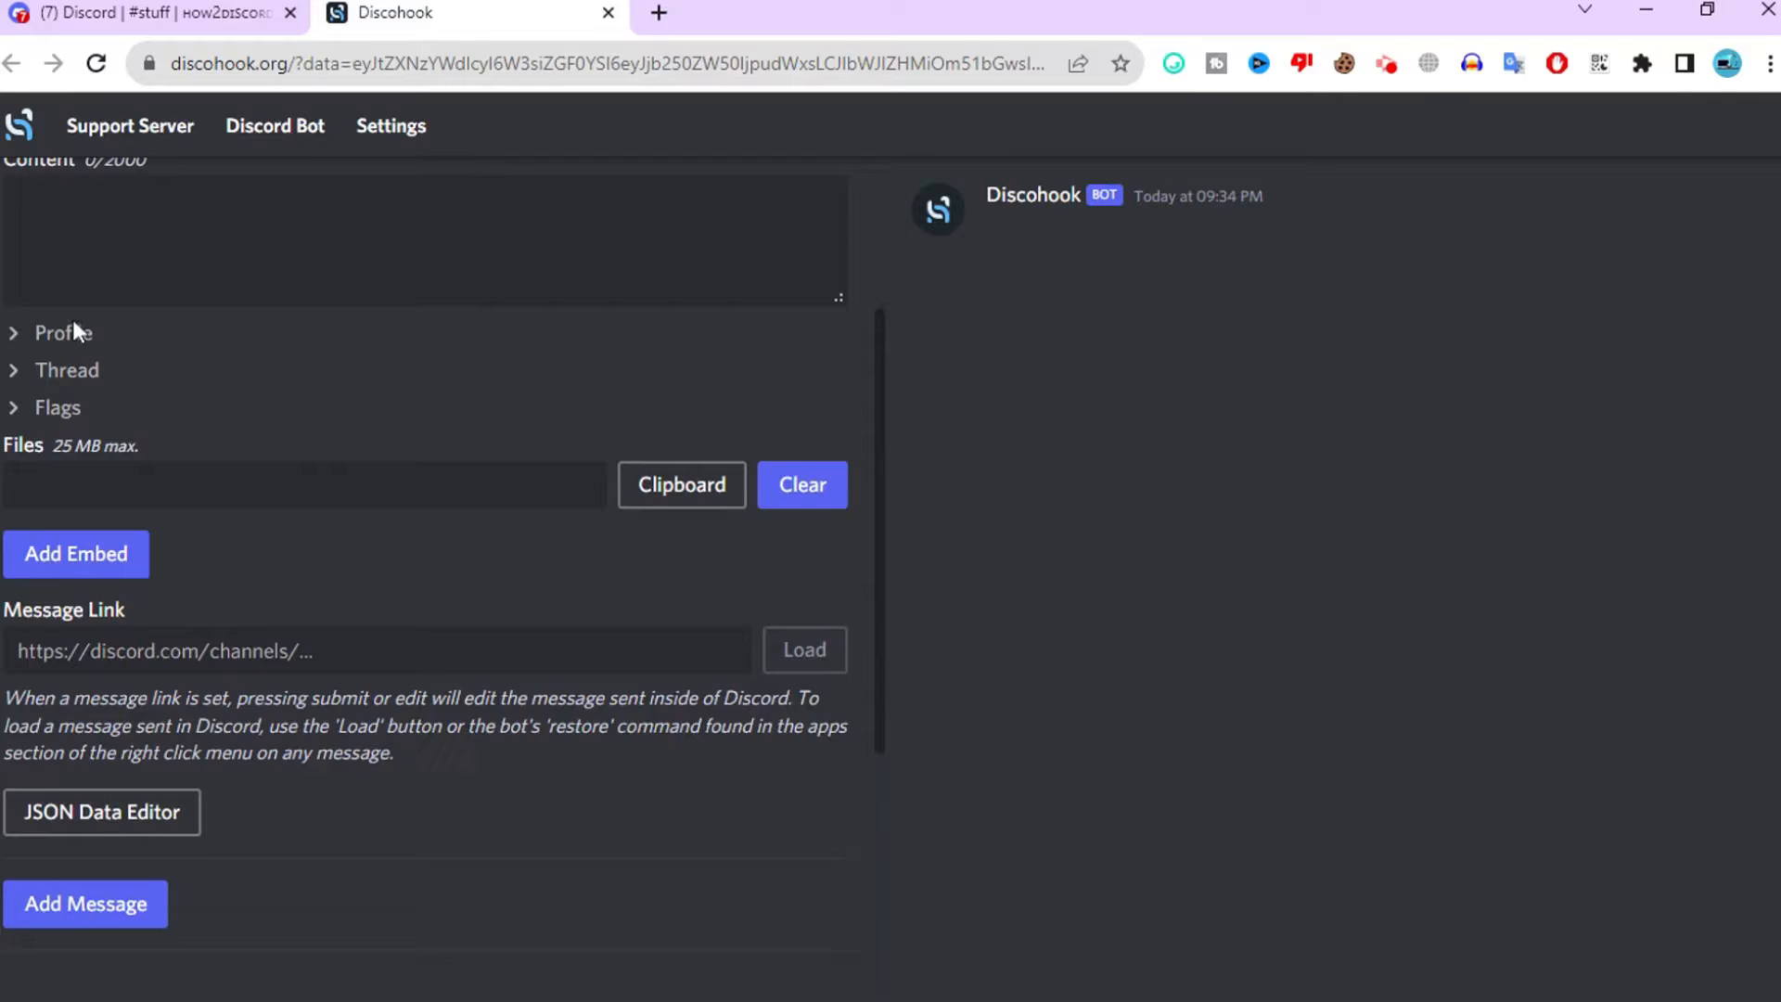
{"action": "left_click", "coordinate": [59, 333]}
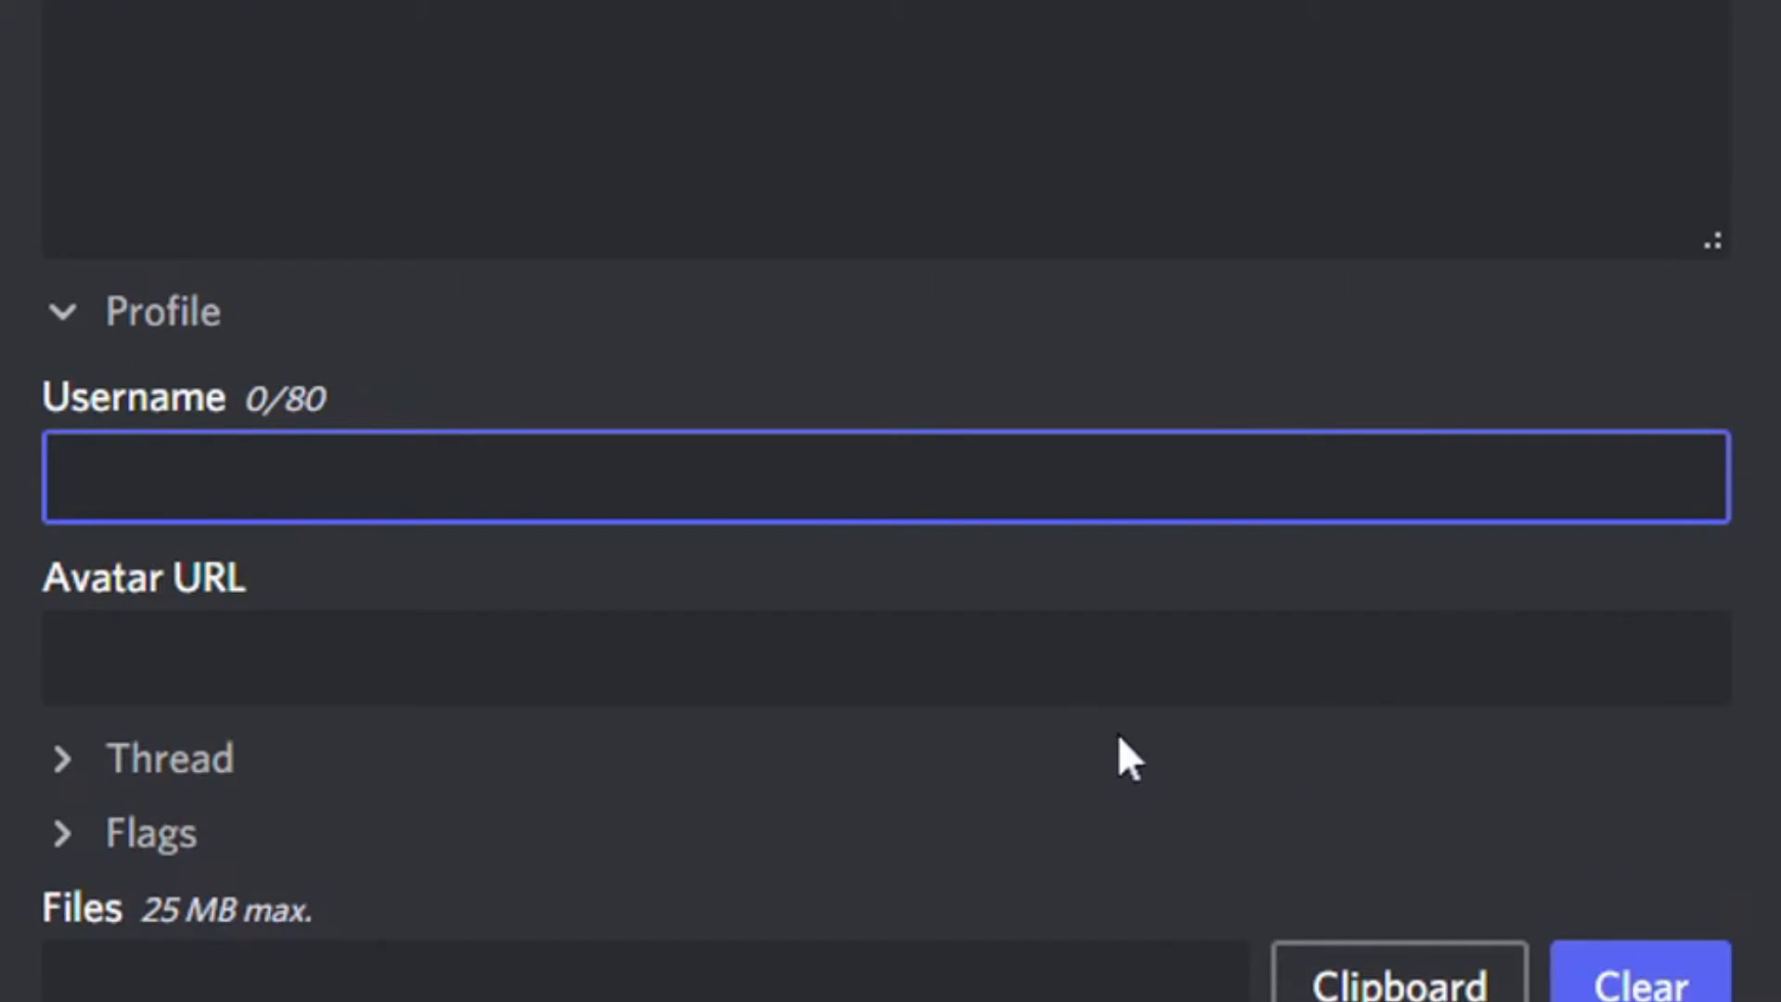
{"action": "type", "text": "Pepe"}
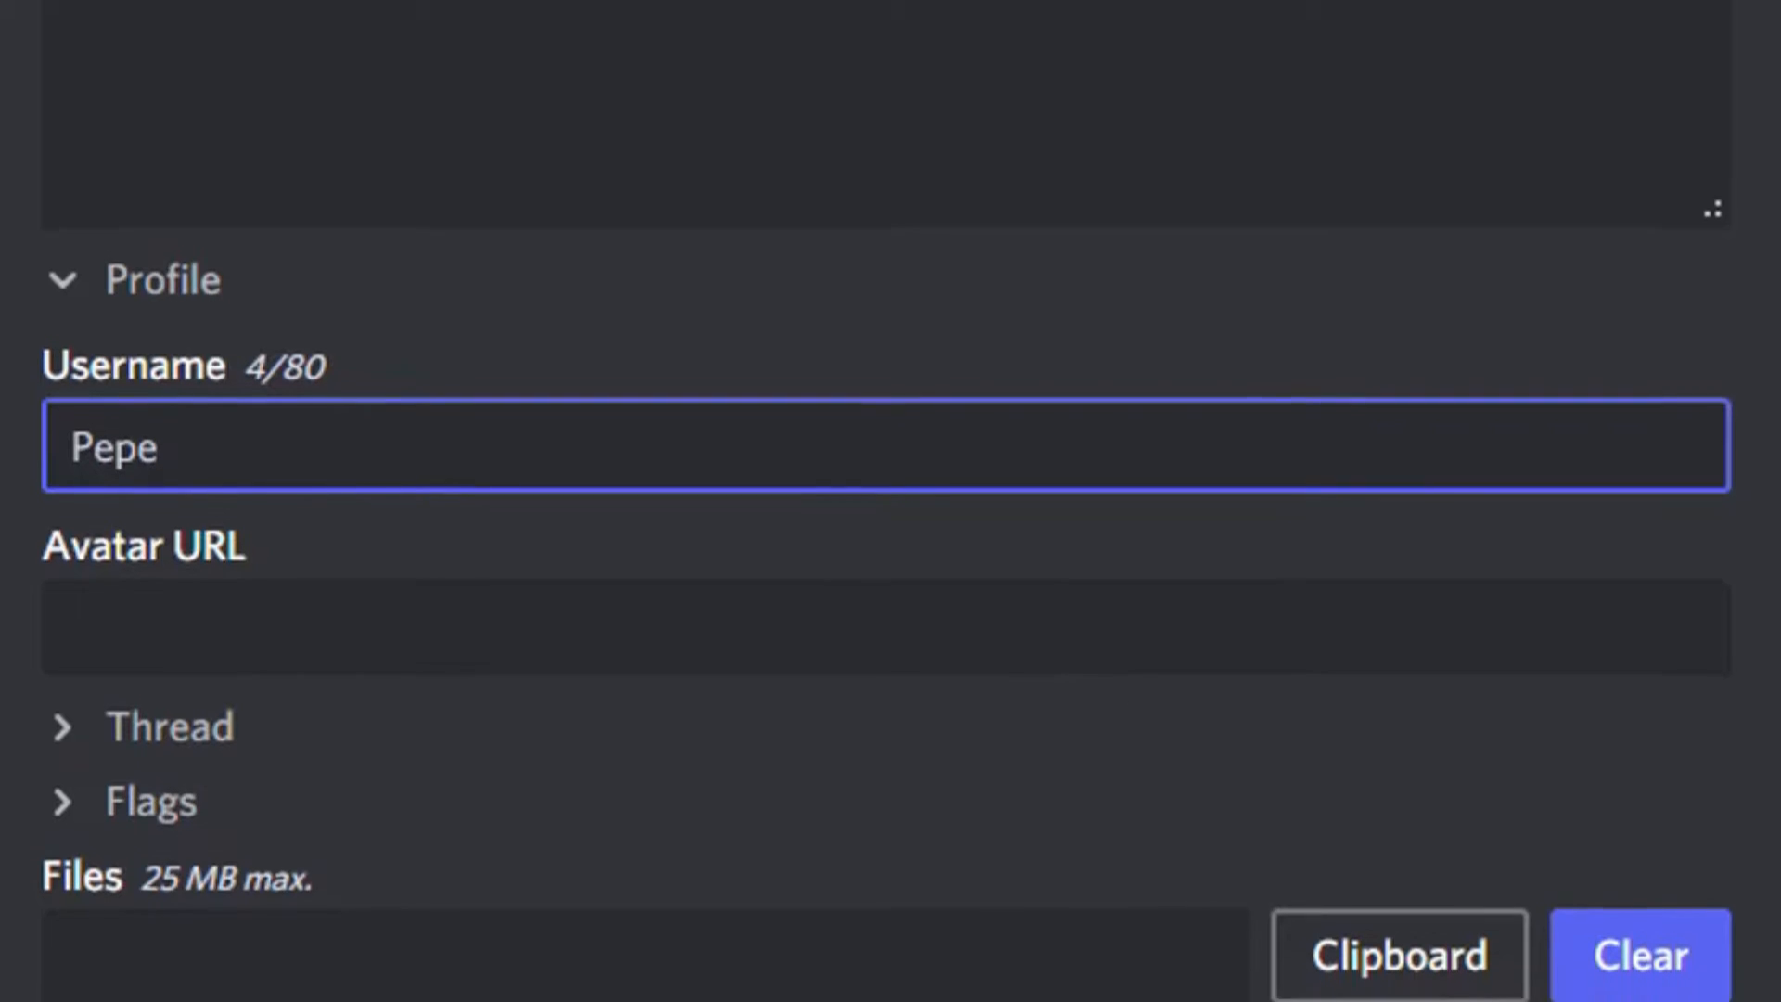
{"action": "scroll", "scroll_direction": "down", "scroll_amount": 3}
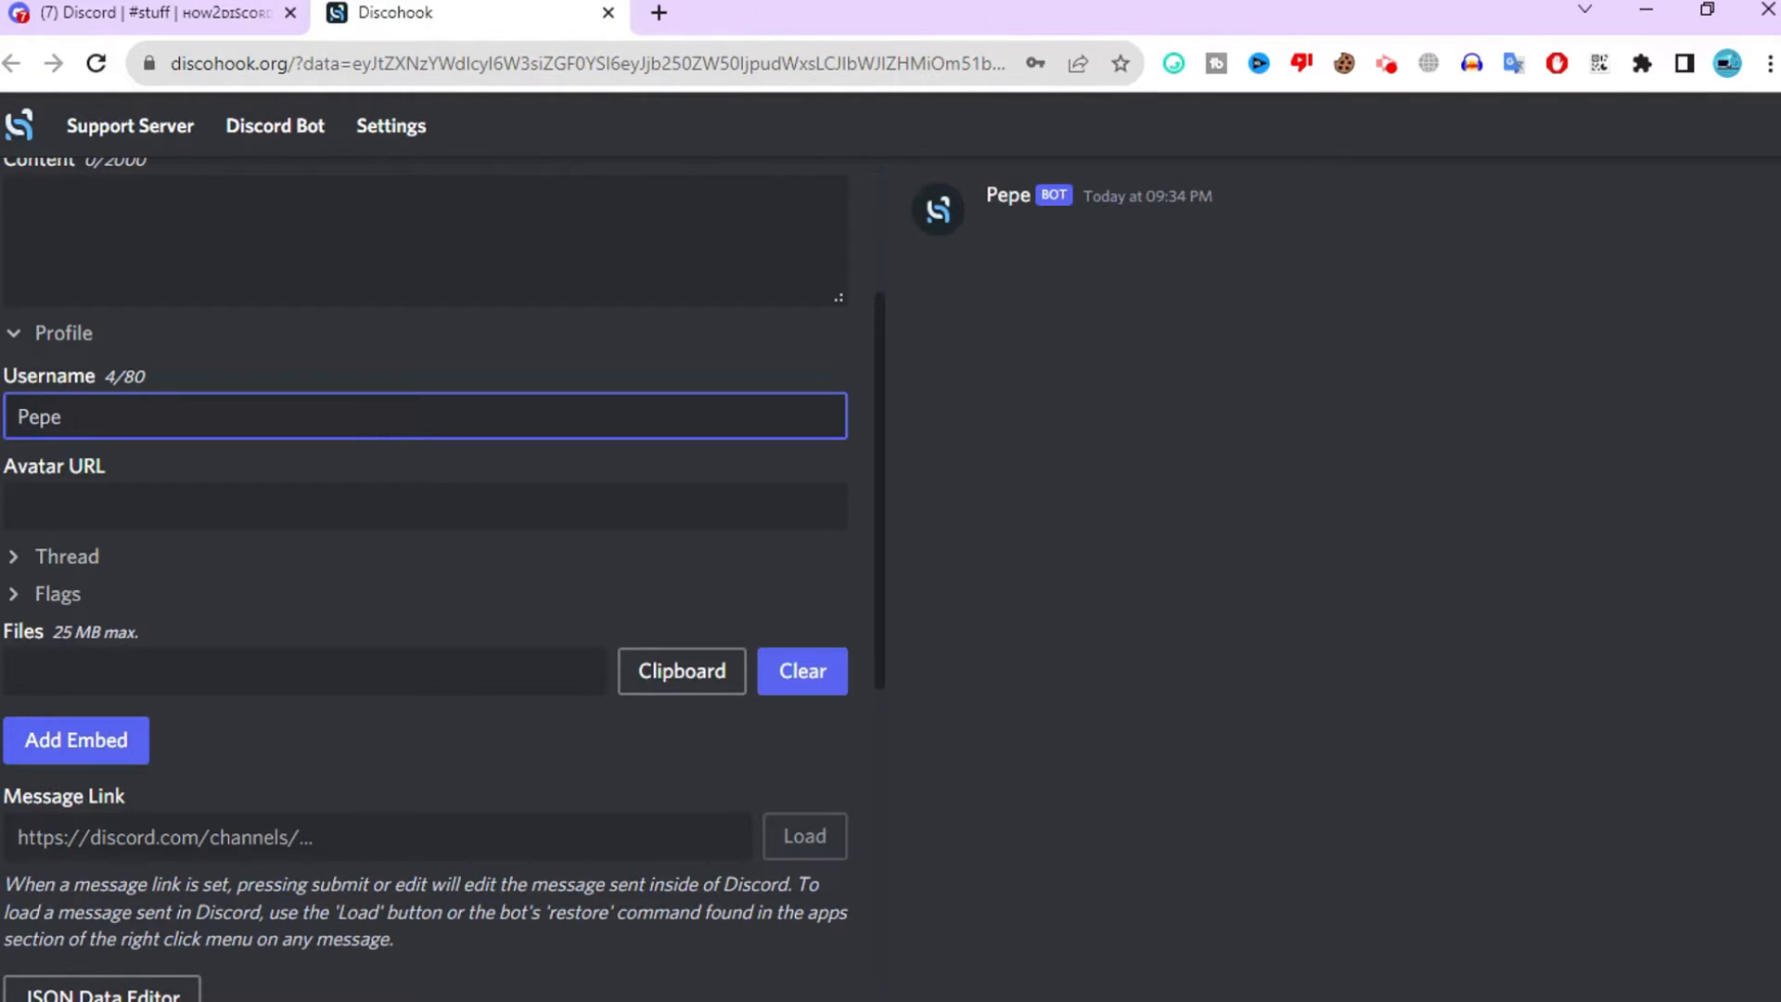
{"action": "type", "text": "static01.nyt.com/images/2016/09/28/us/28xp-pepefrog/28xp-pepefrog-superJumbo.jpg"}
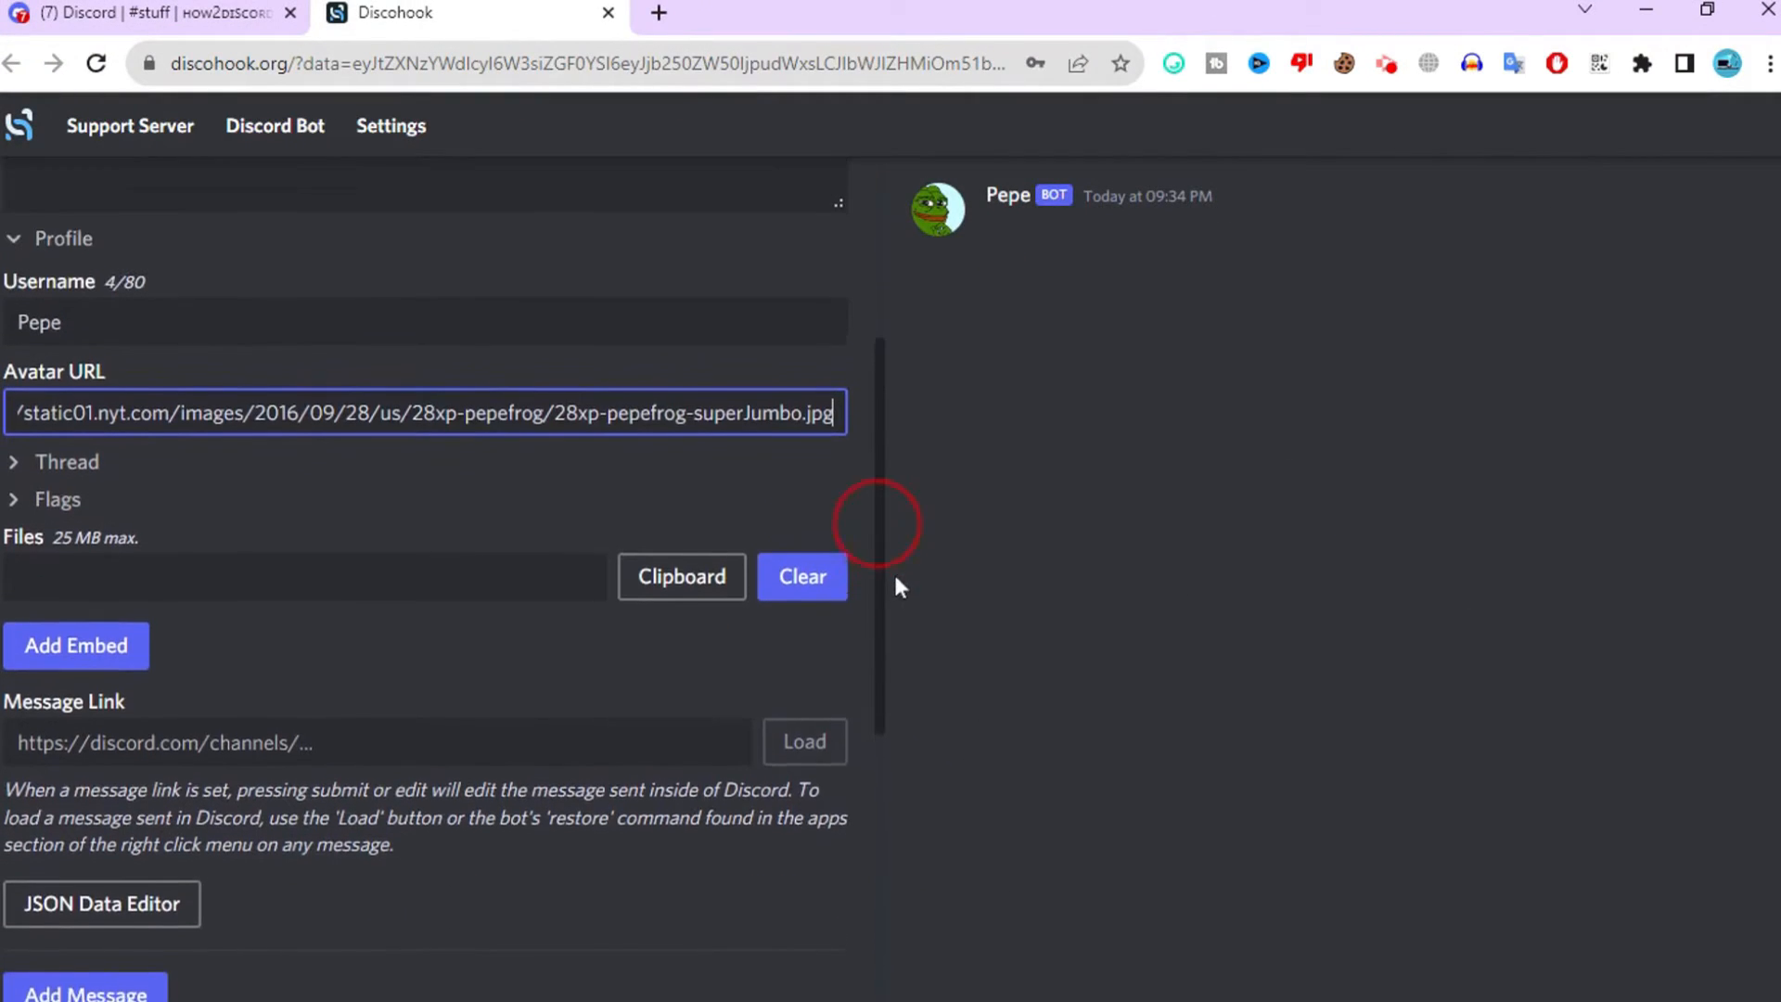
Add an embed titled 'Self Roles 🔥', a click-the-buttons description and colour #03ad40.
{"action": "left_click", "coordinate": [77, 646]}
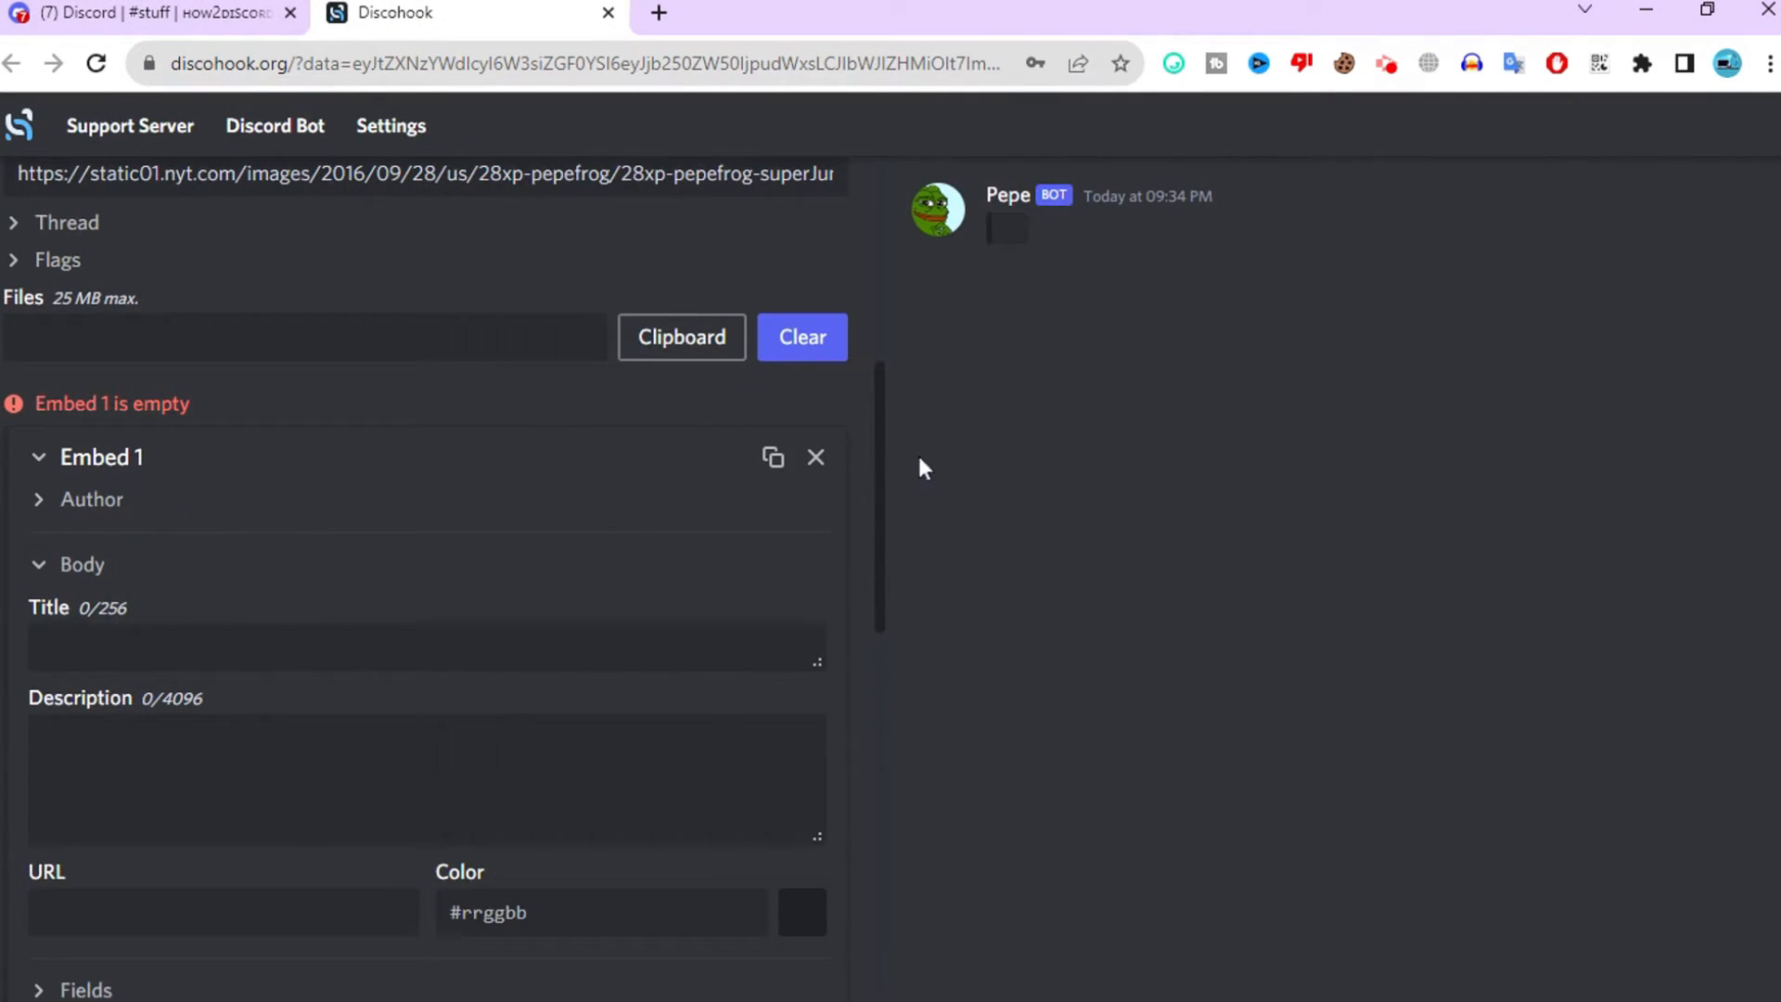
{"action": "left_click", "coordinate": [803, 913]}
{"action": "type", "text": "Click on the butto"}
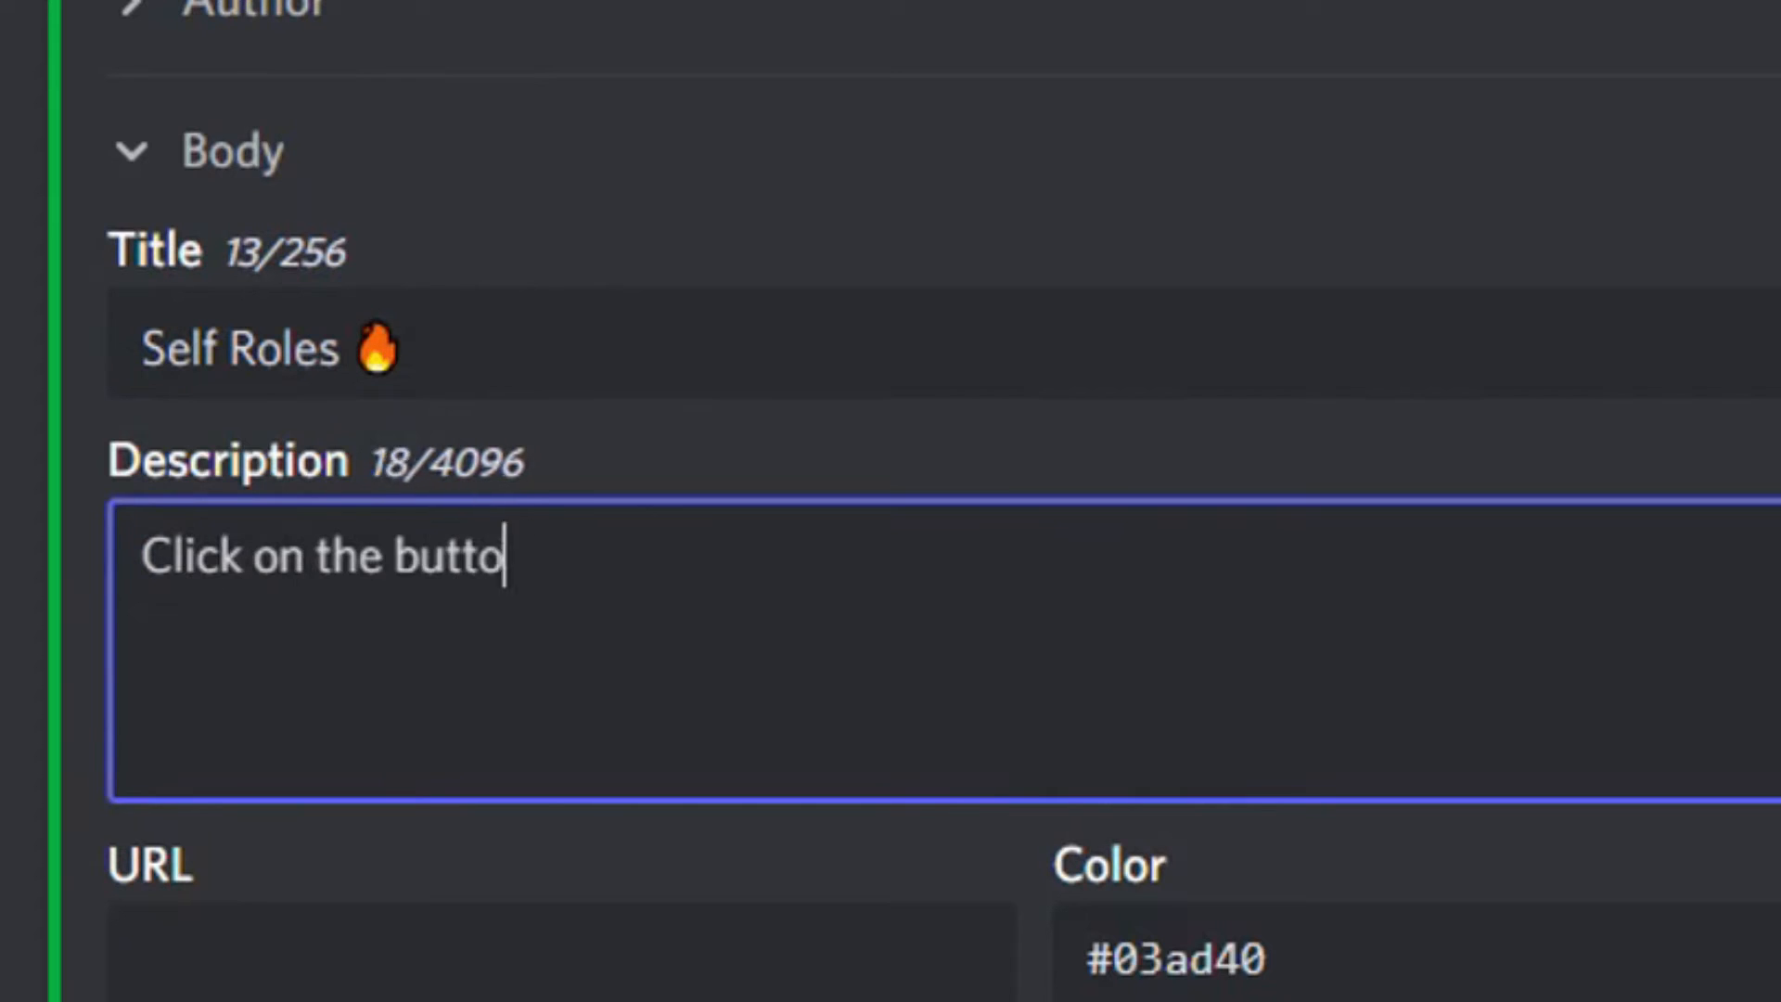
{"action": "type", "text": "ns down below to get the roles."}
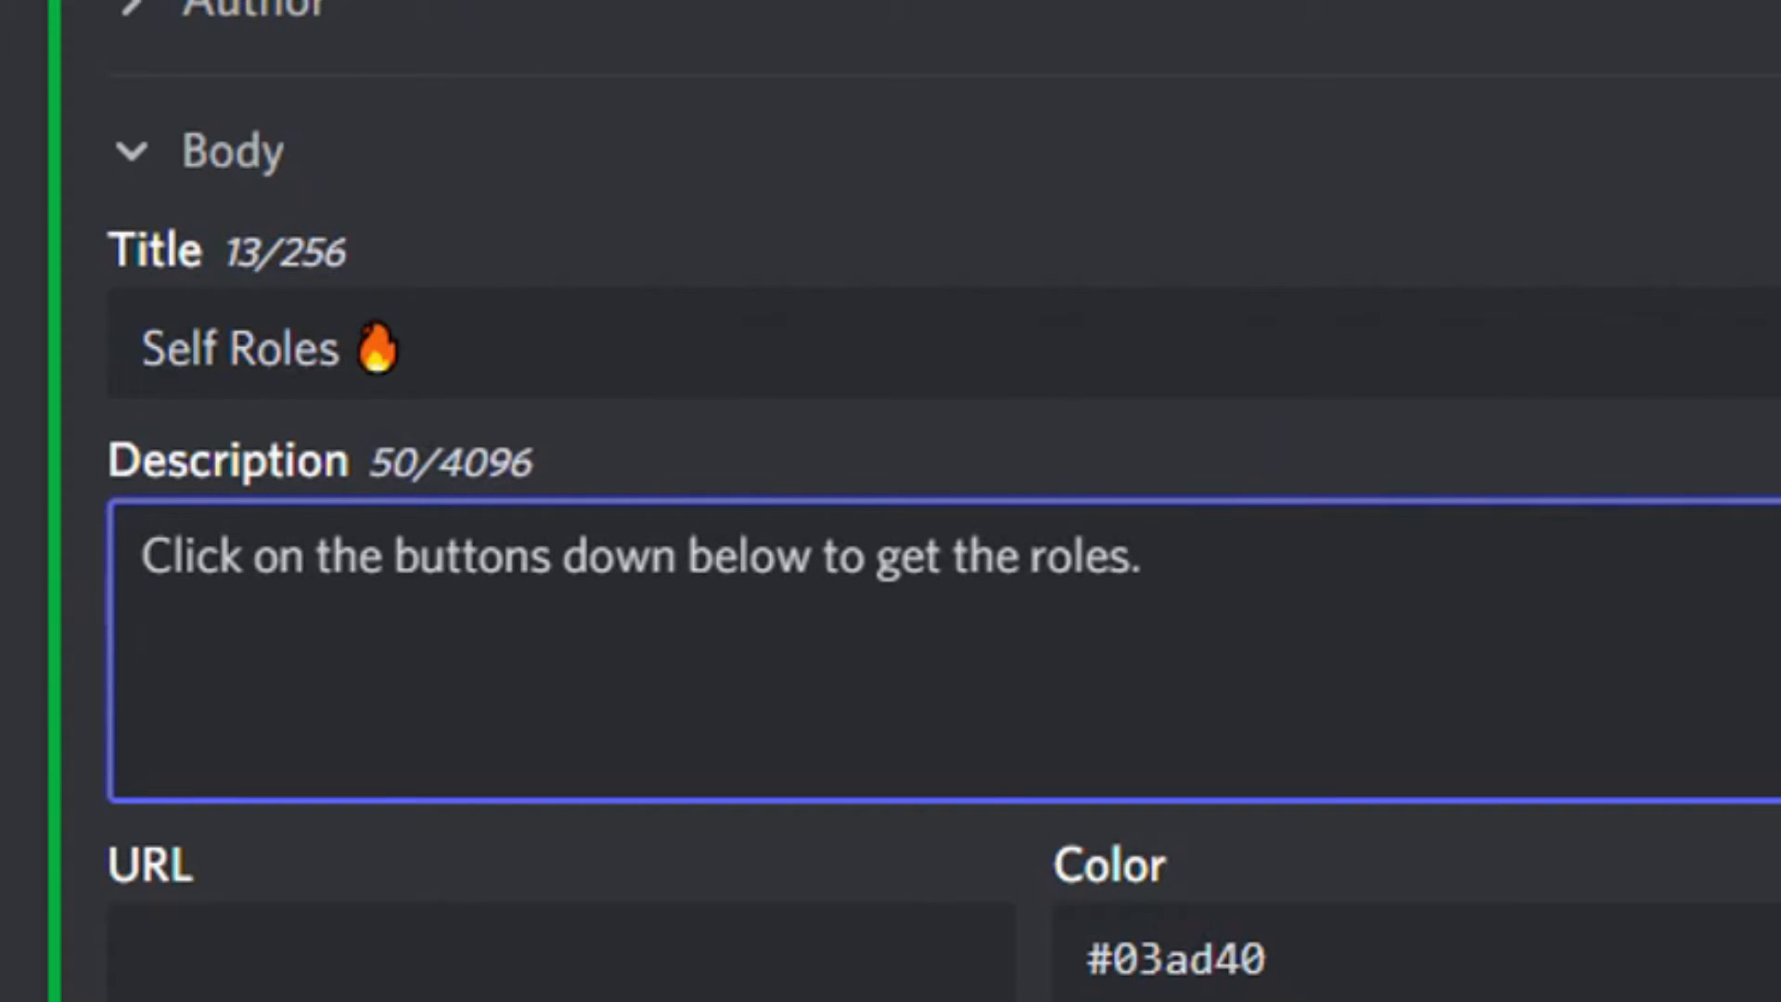
{"action": "scroll", "scroll_direction": "down", "scroll_amount": 3}
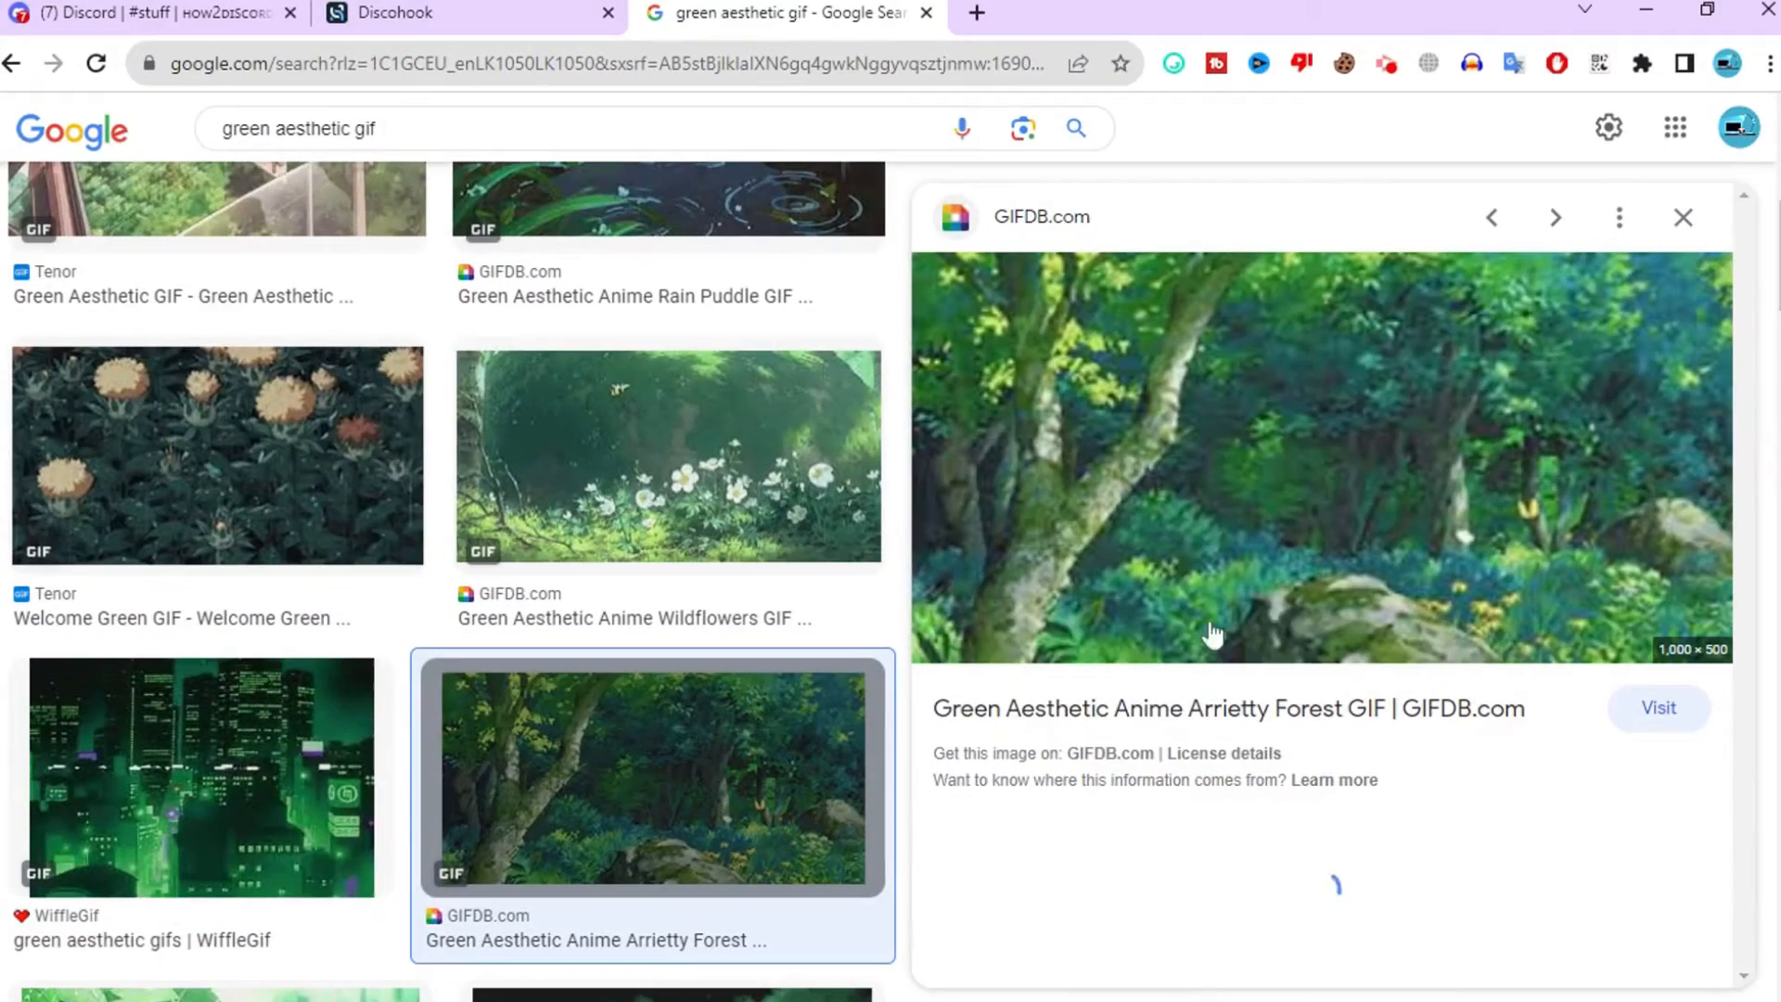
{"action": "left_click", "coordinate": [401, 12]}
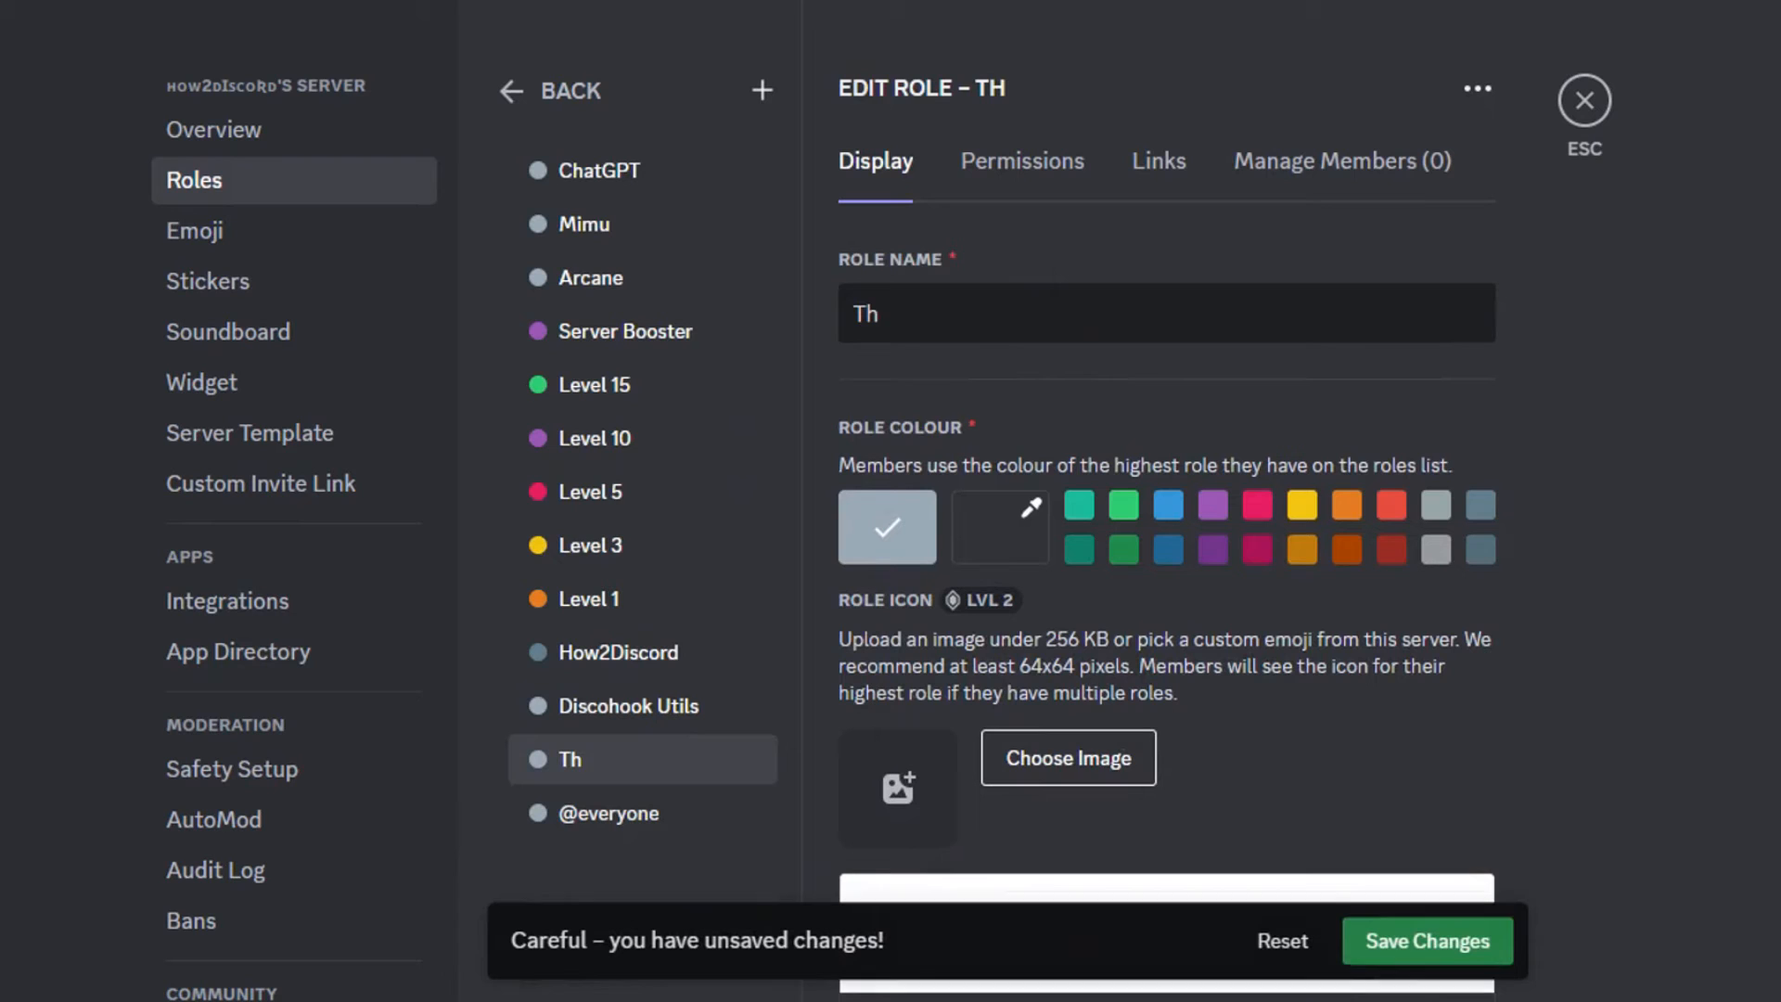
Save the 'This is a role' role and return to the #stuff channel.
{"action": "type", "text": "This is a role"}
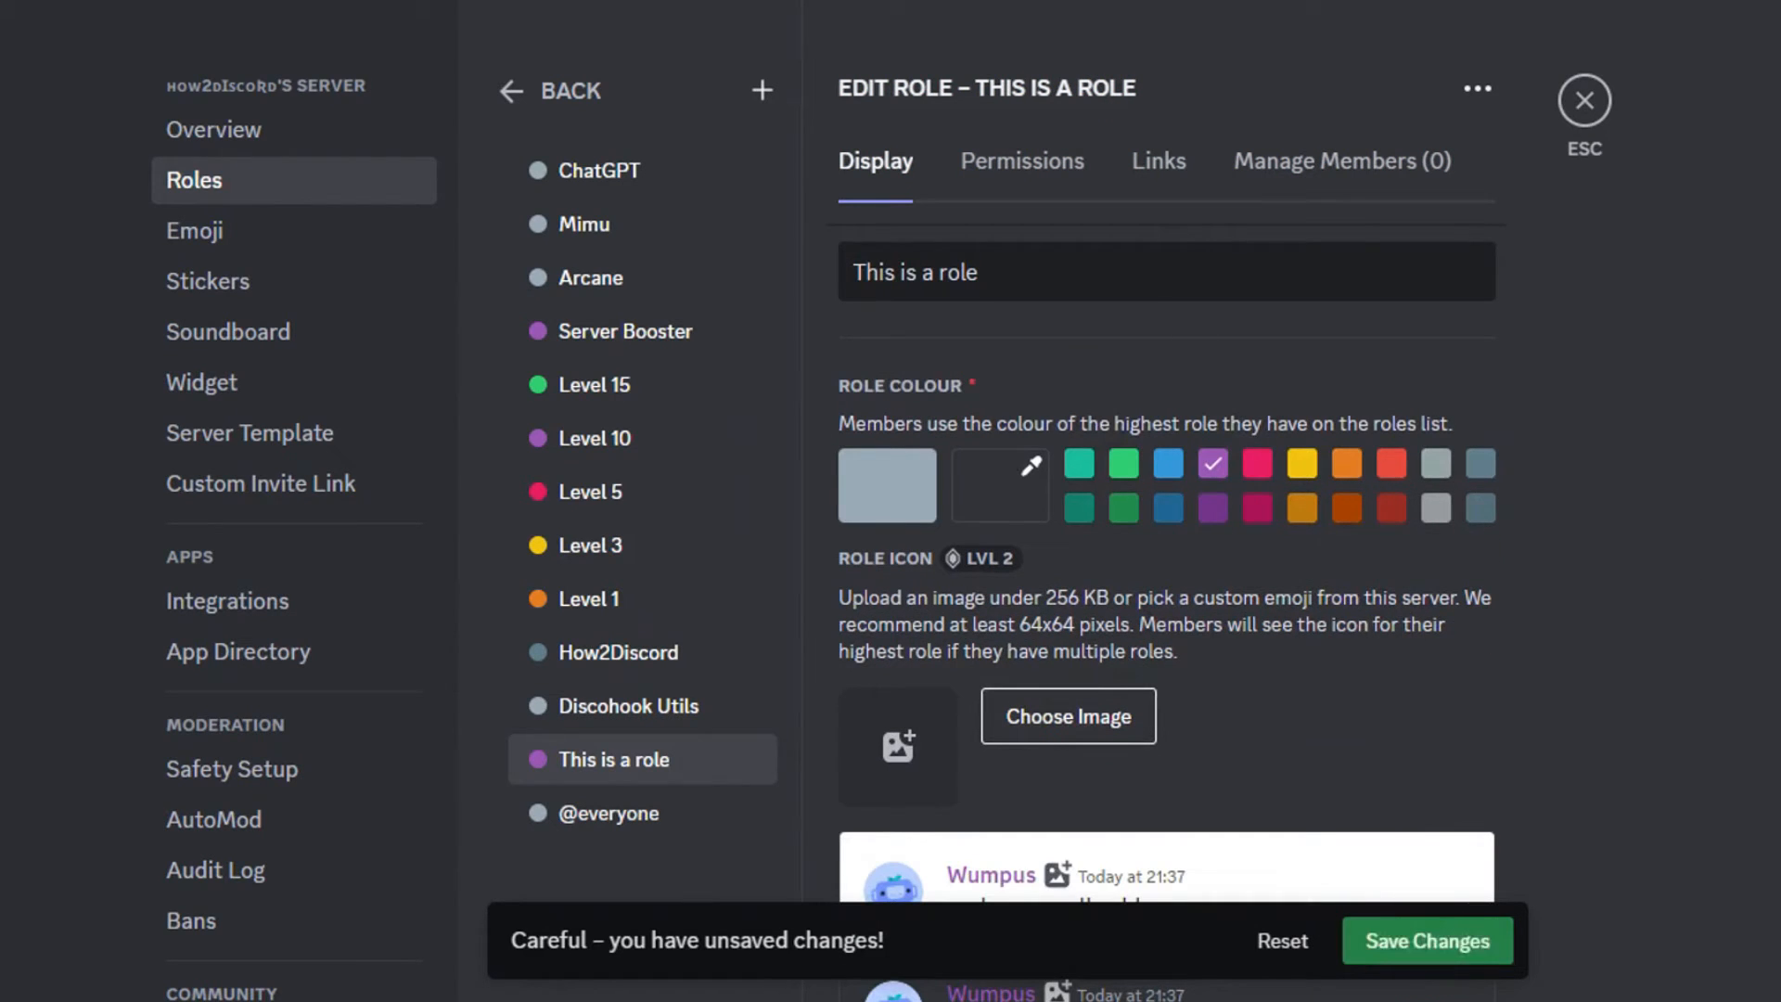
{"action": "left_click", "coordinate": [1583, 99]}
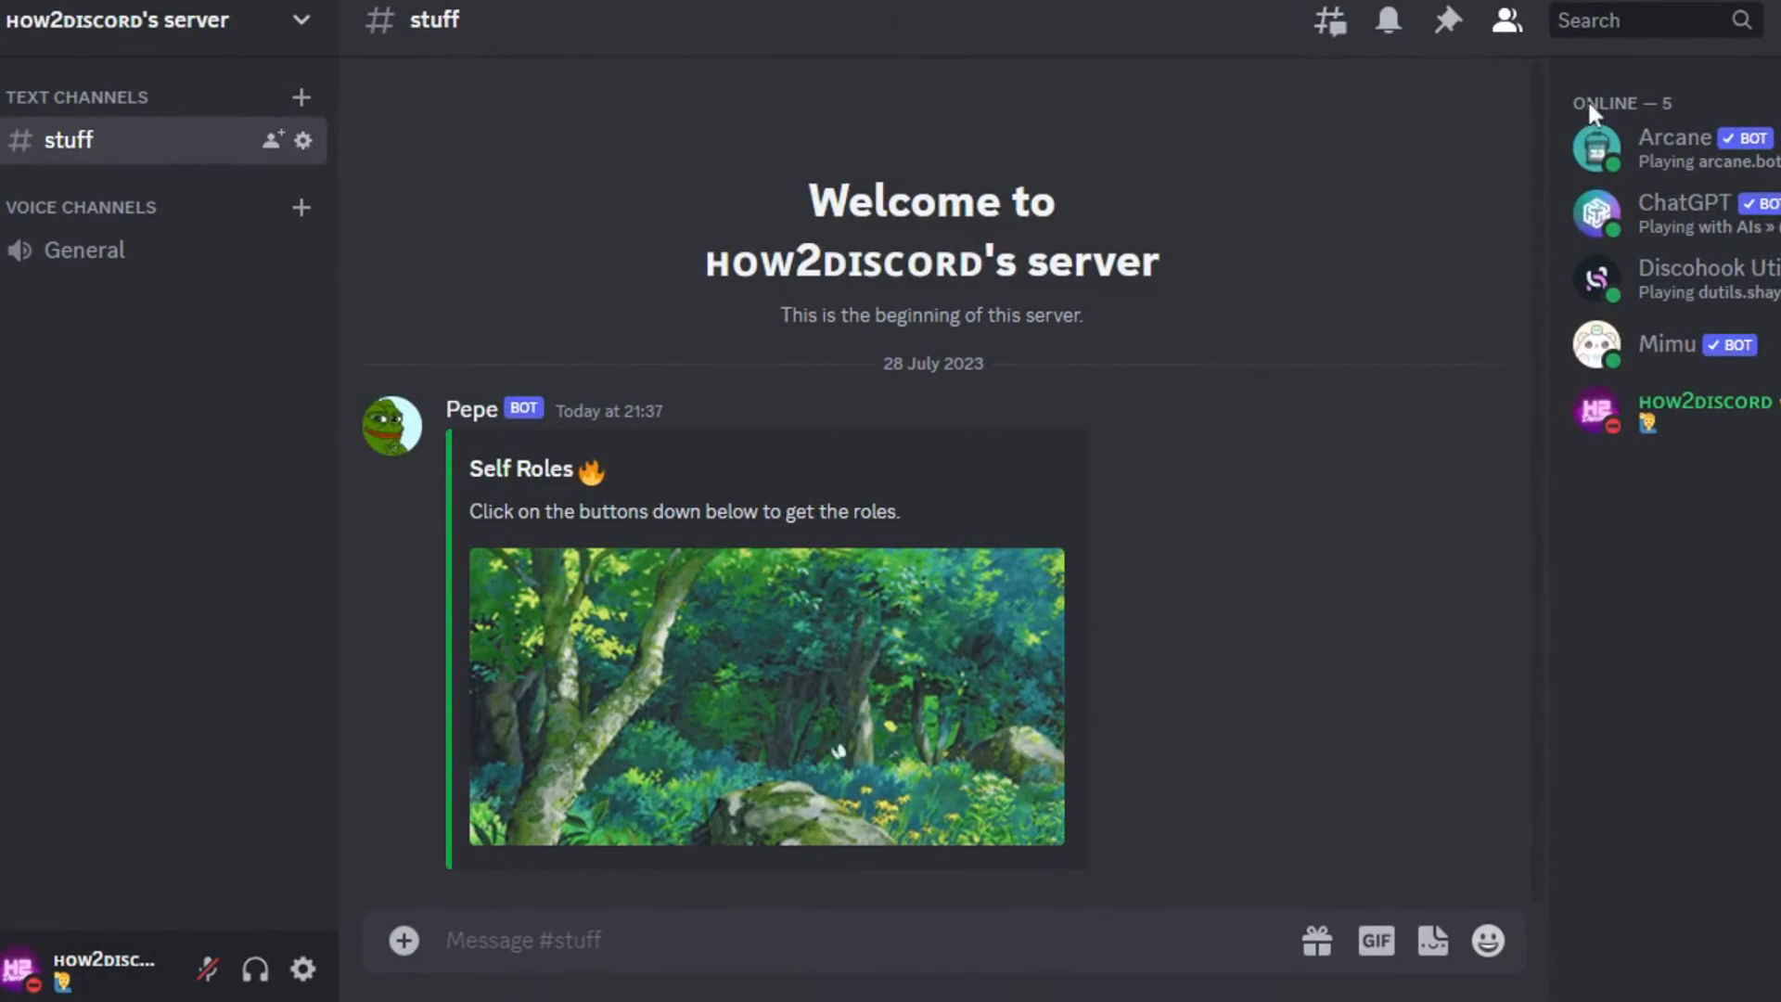
{"action": "mouse_move", "coordinate": [1317, 700]}
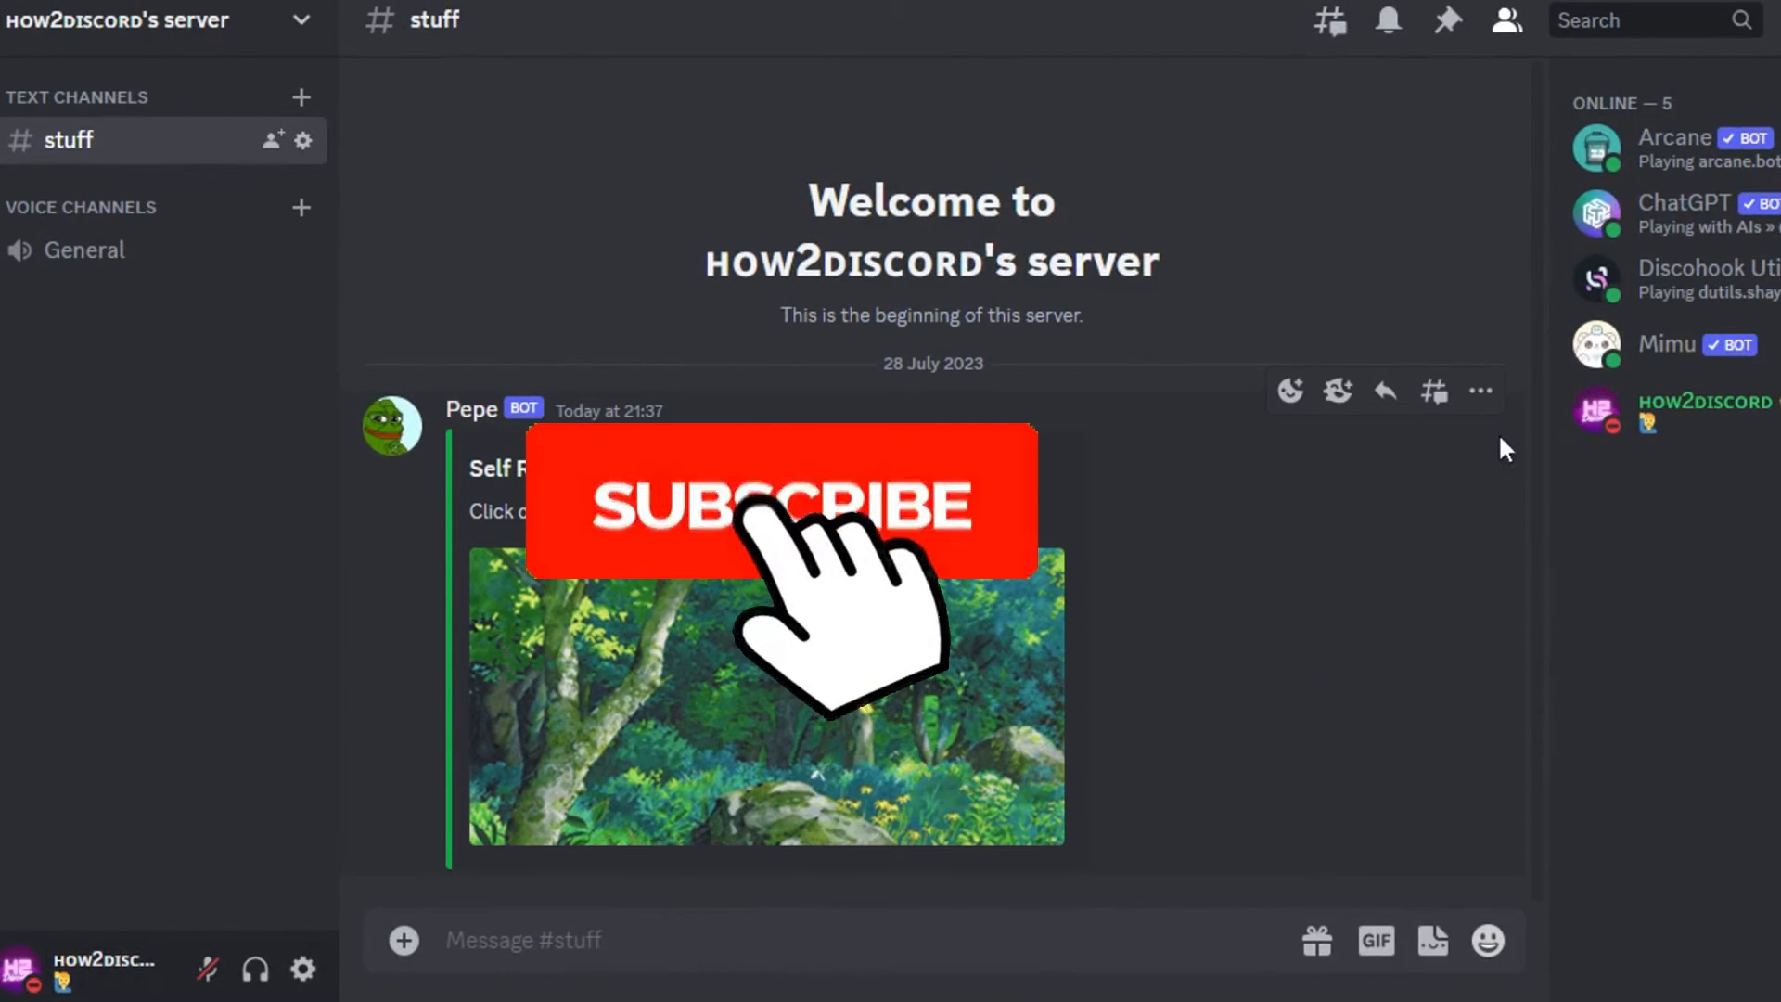
Start a role-type button on the Self Roles message and choose the role to assign.
{"action": "left_click", "coordinate": [1480, 391]}
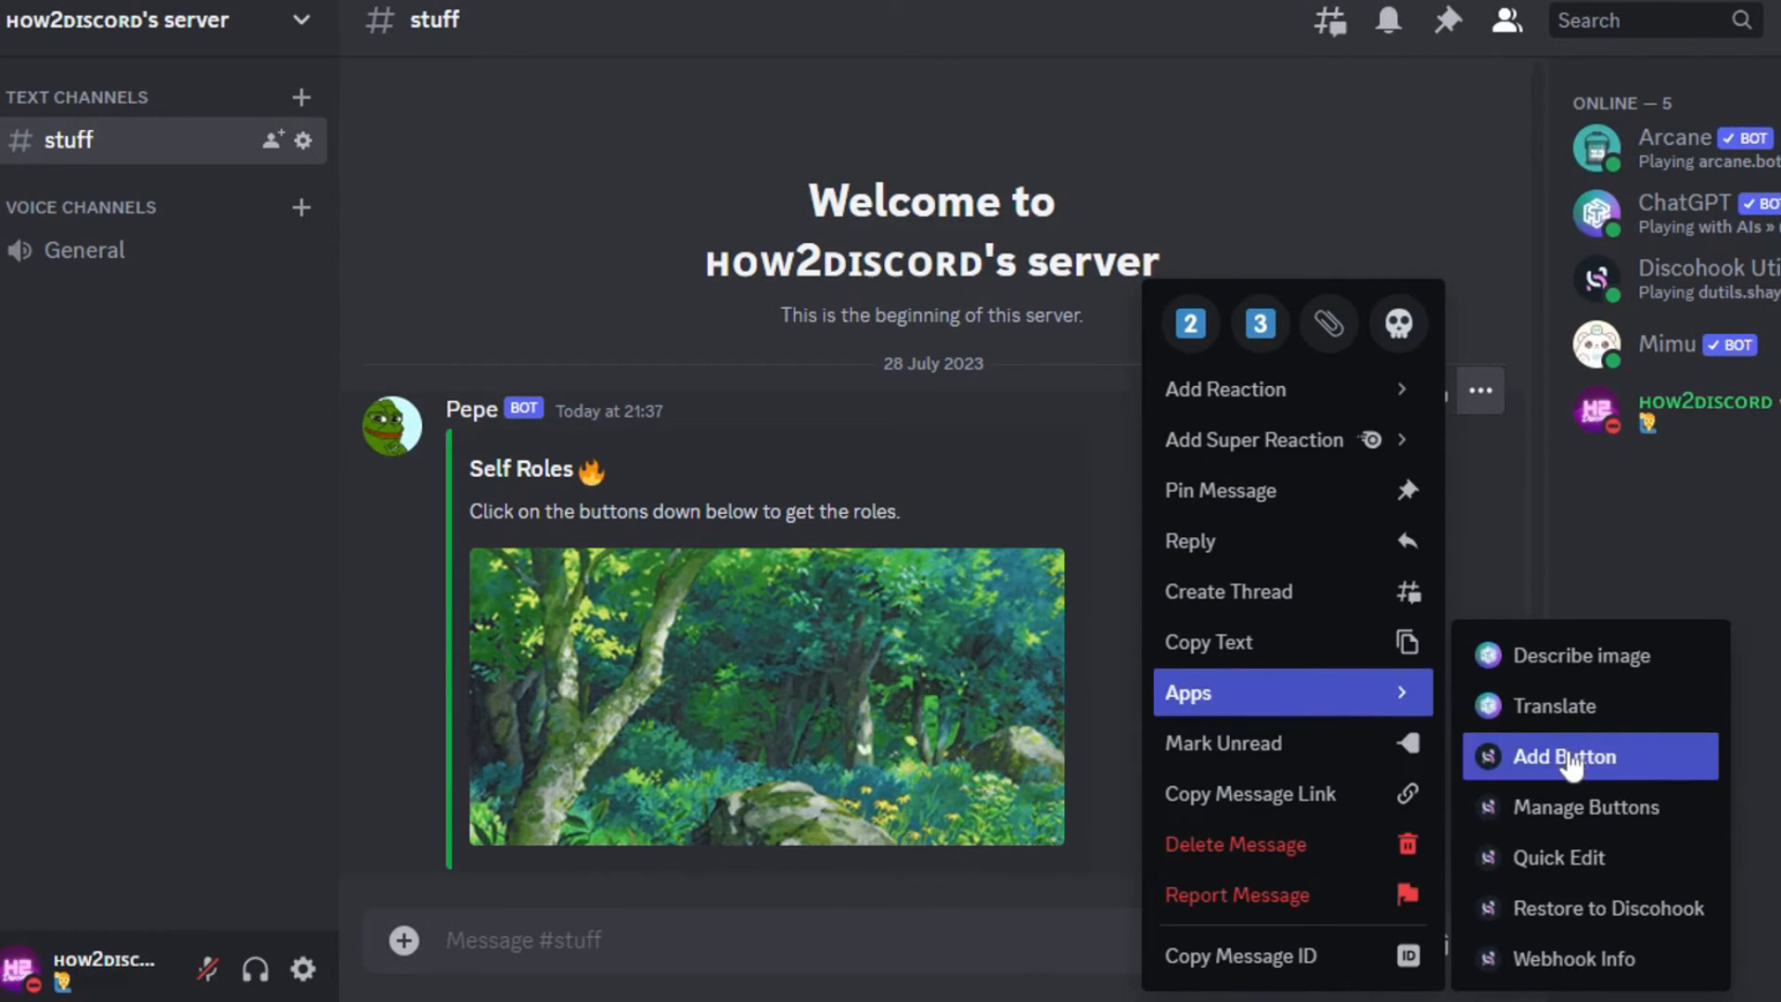
{"action": "left_click", "coordinate": [1590, 757]}
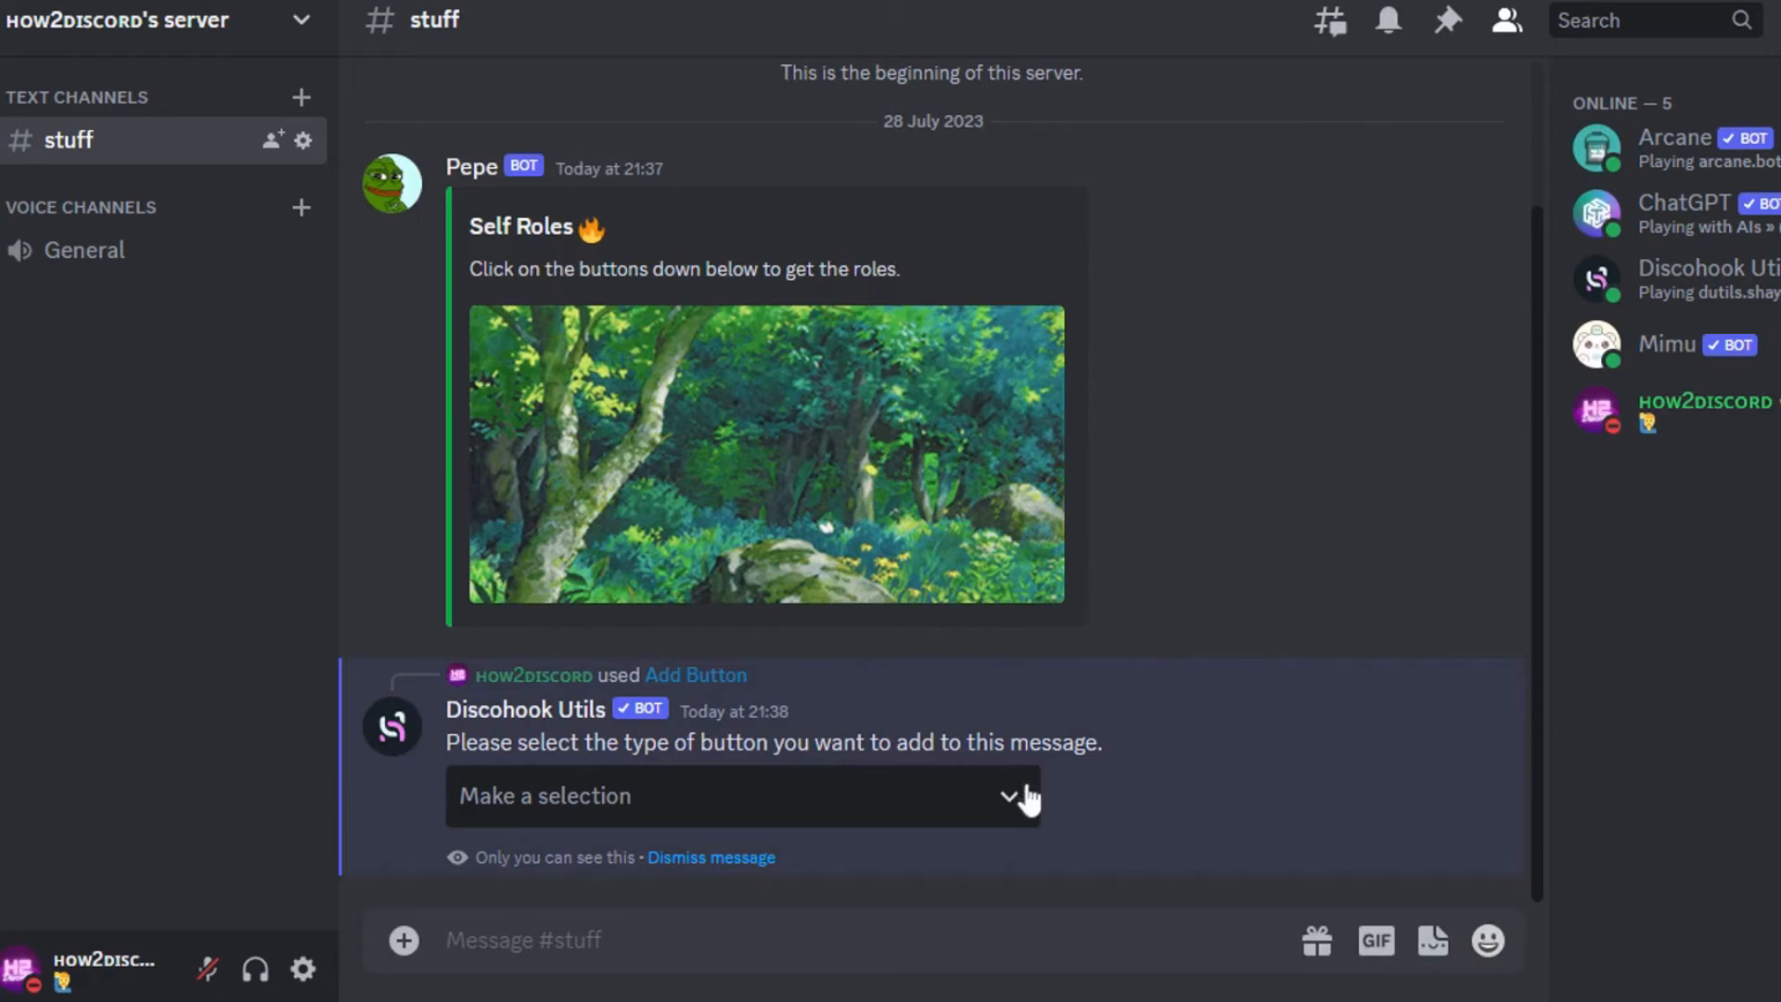
{"action": "left_click", "coordinate": [742, 795]}
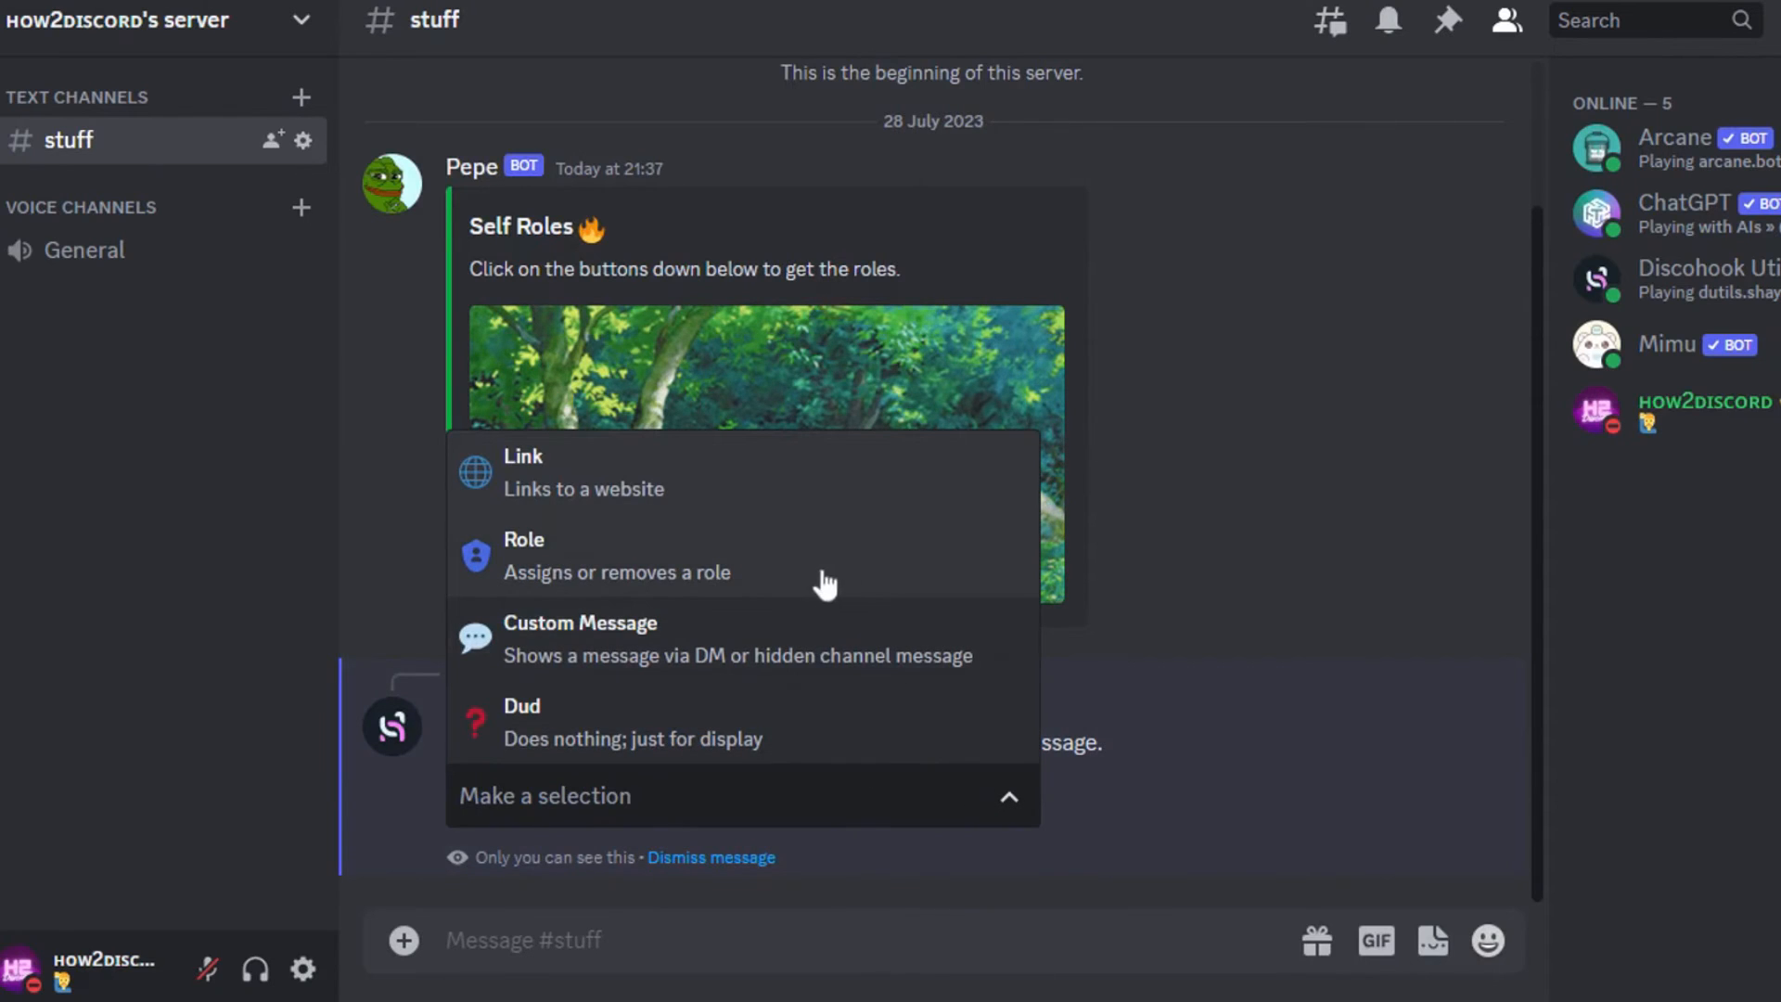
{"action": "left_click", "coordinate": [524, 554]}
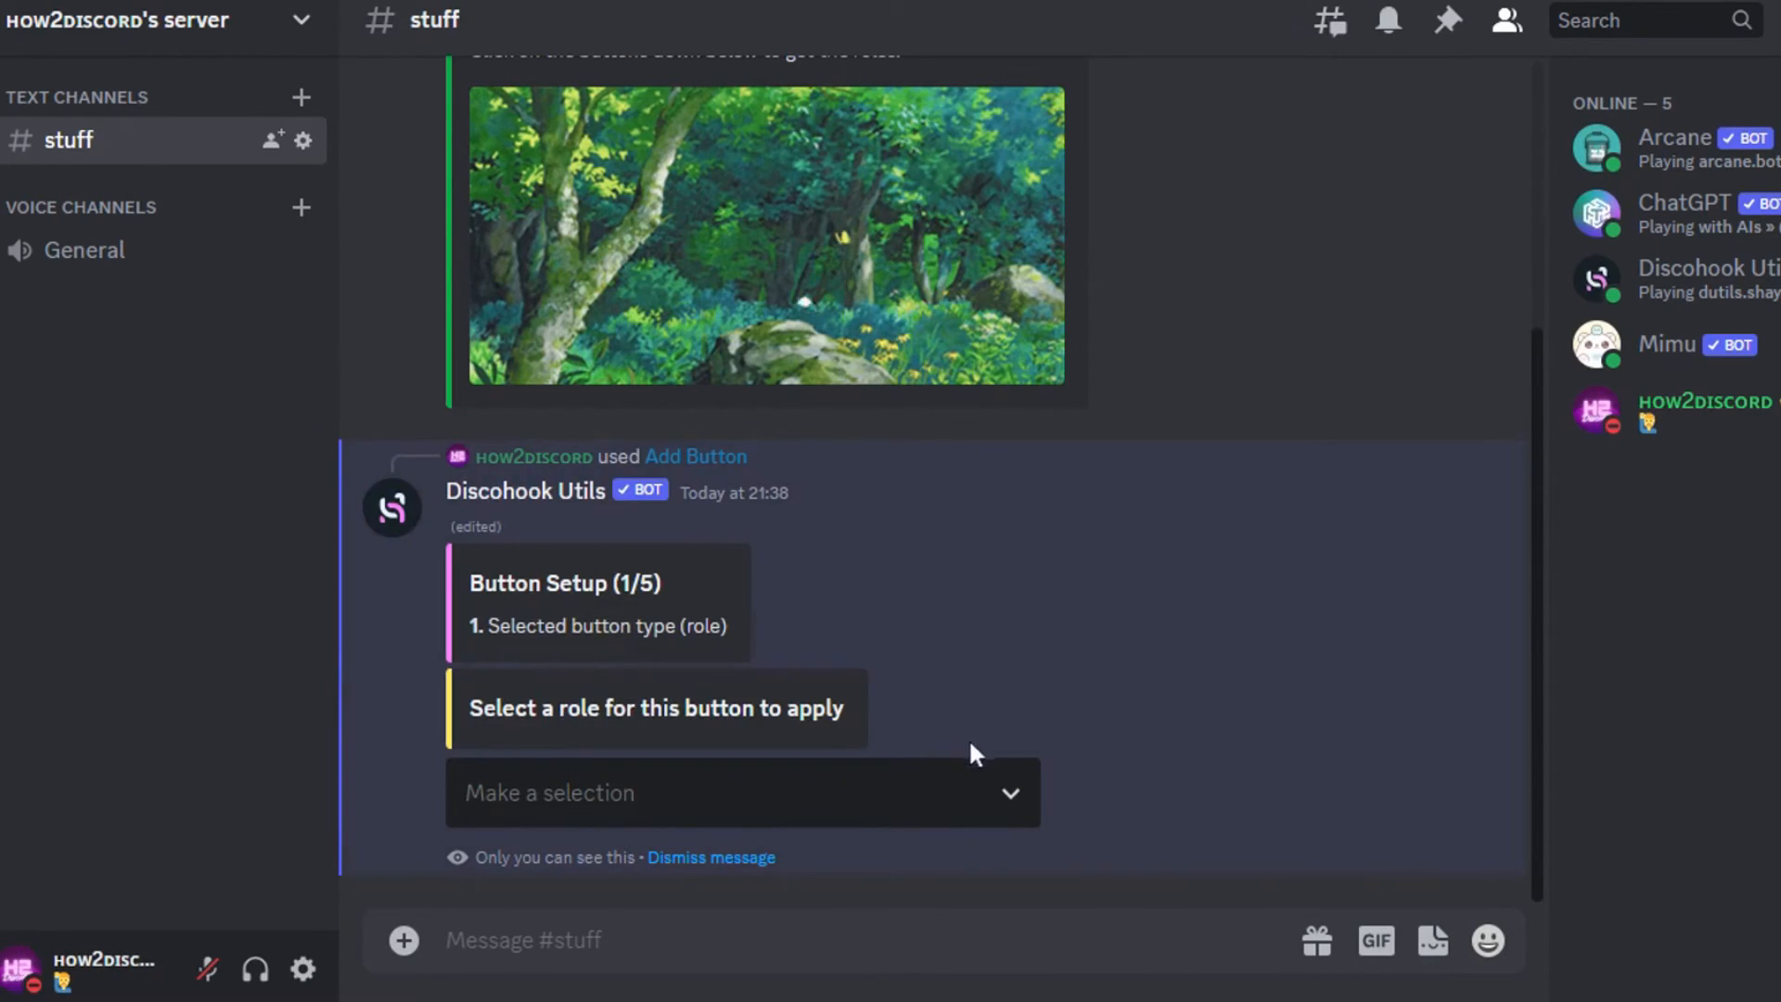
{"action": "left_click", "coordinate": [740, 793]}
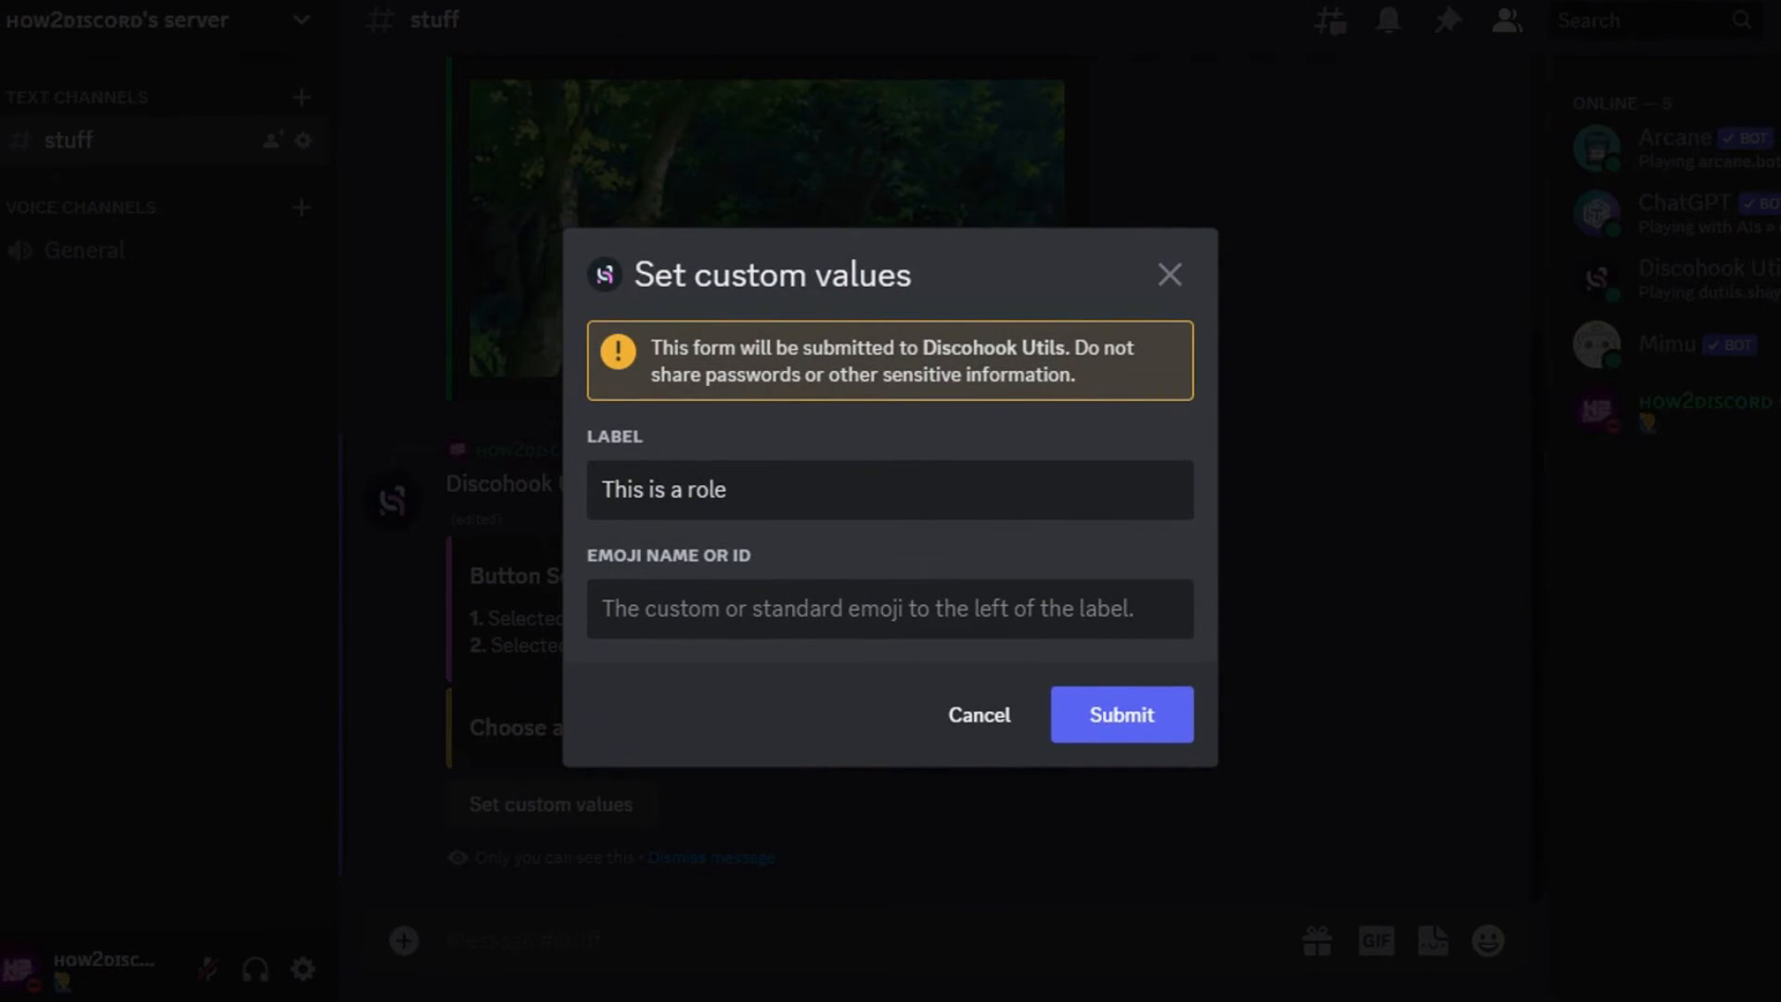
Give the 'This is a role' button the grin emoji, submit it, and choose green Success style.
{"action": "type", "text": "grin"}
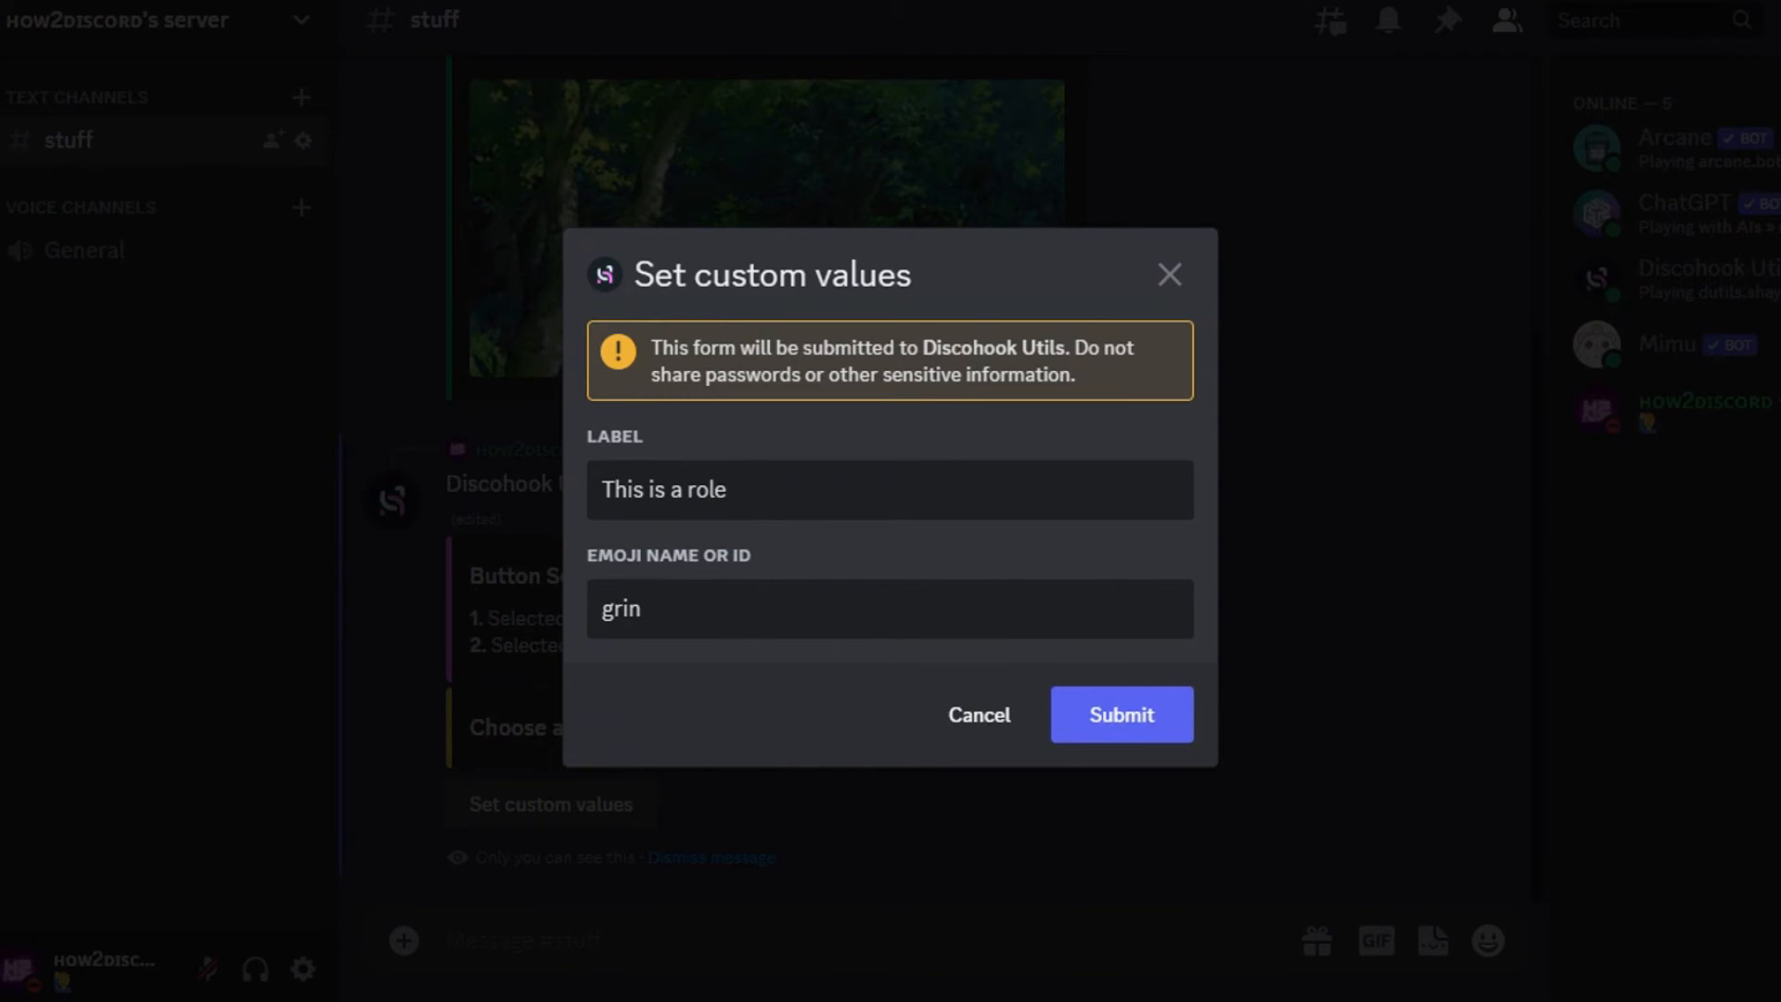
{"action": "left_click", "coordinate": [1121, 715]}
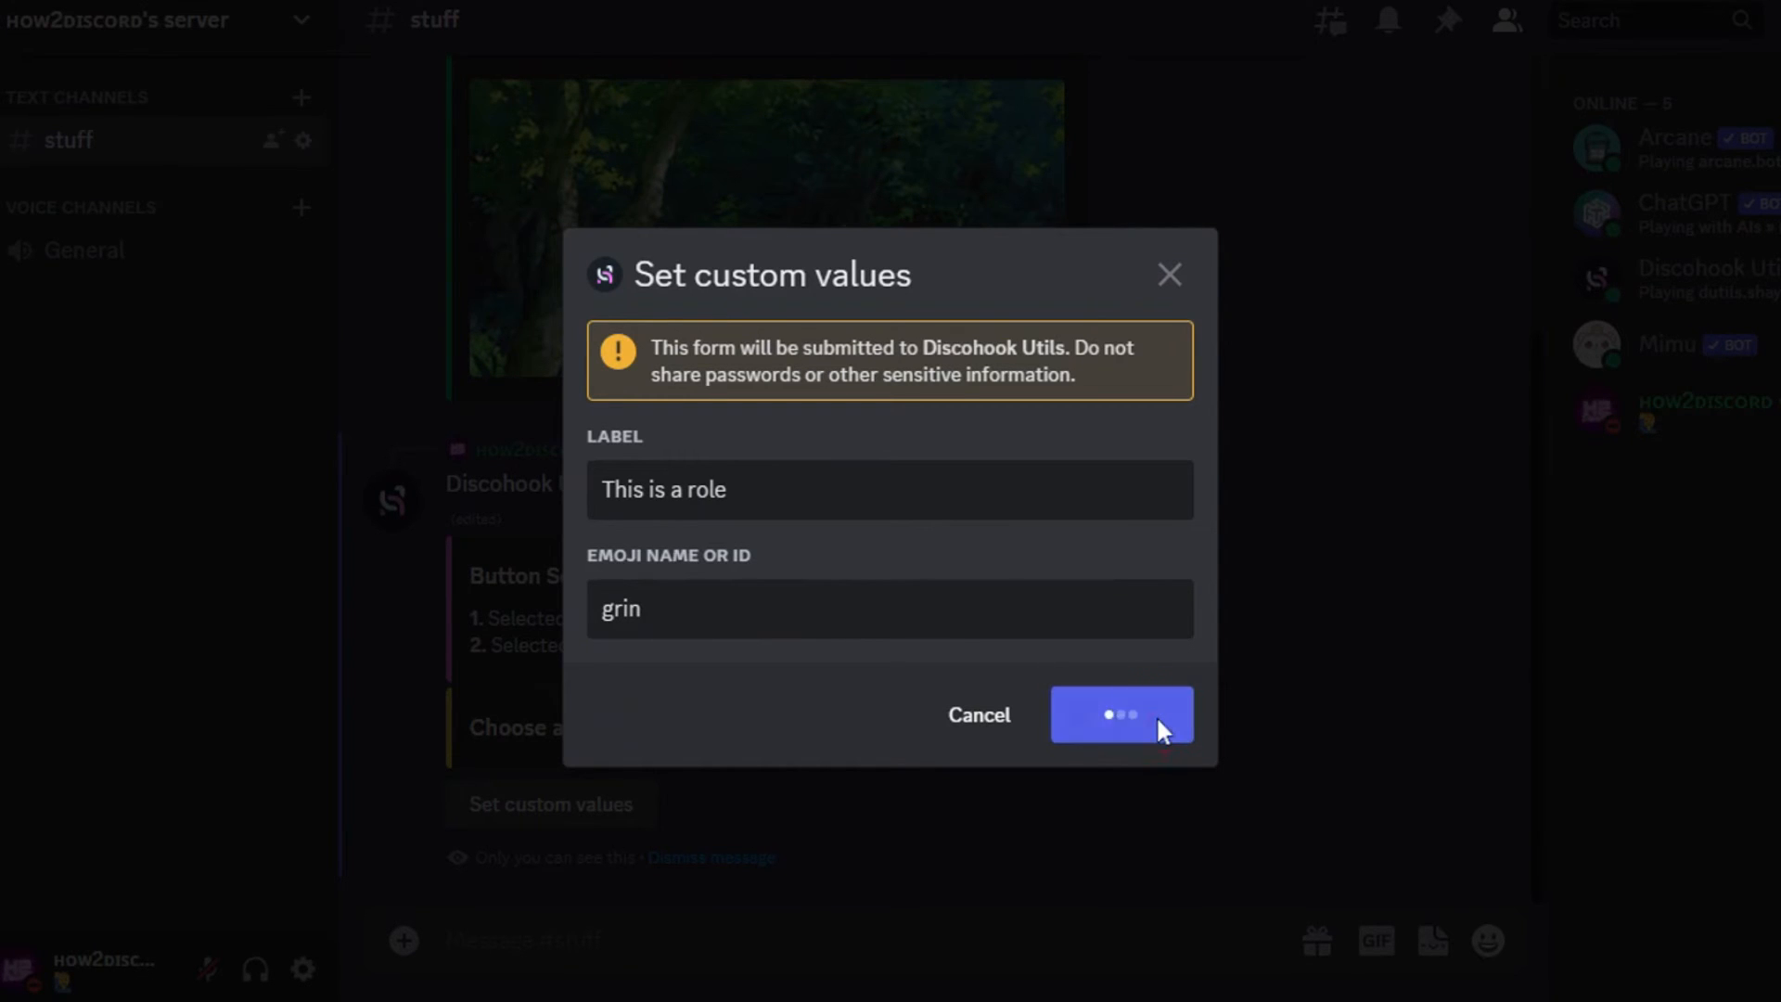
{"action": "left_click", "coordinate": [1121, 714]}
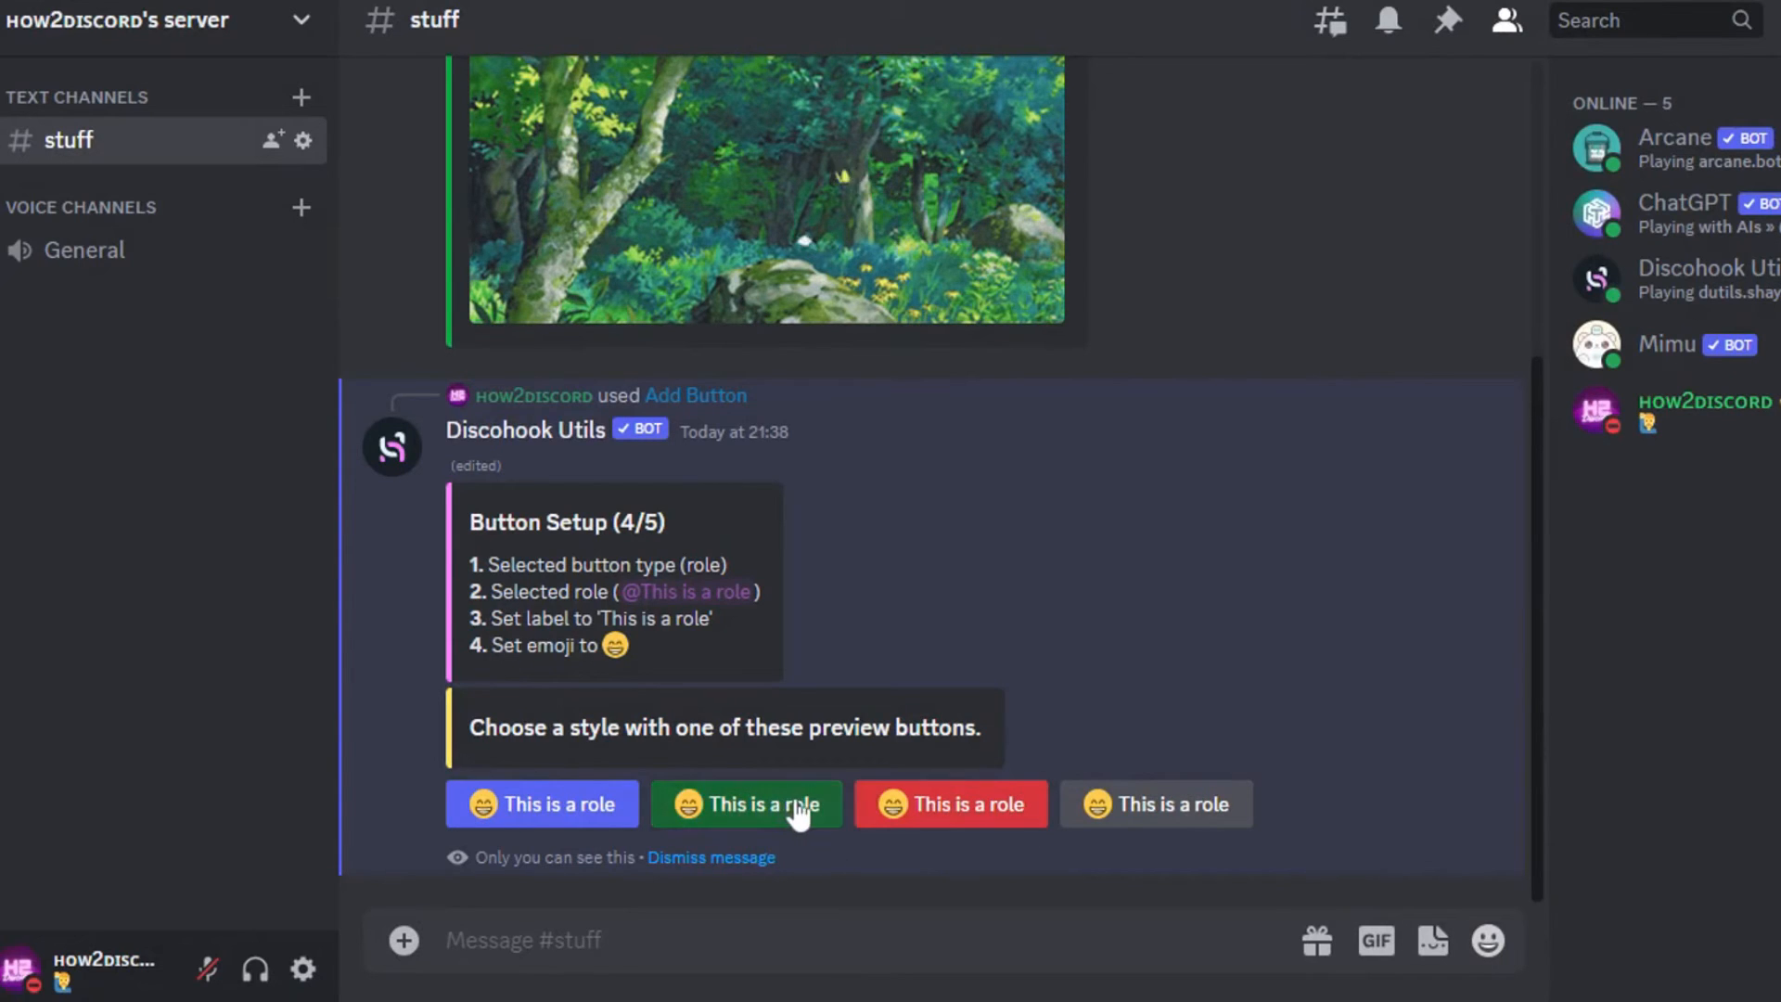
{"action": "left_click", "coordinate": [745, 803]}
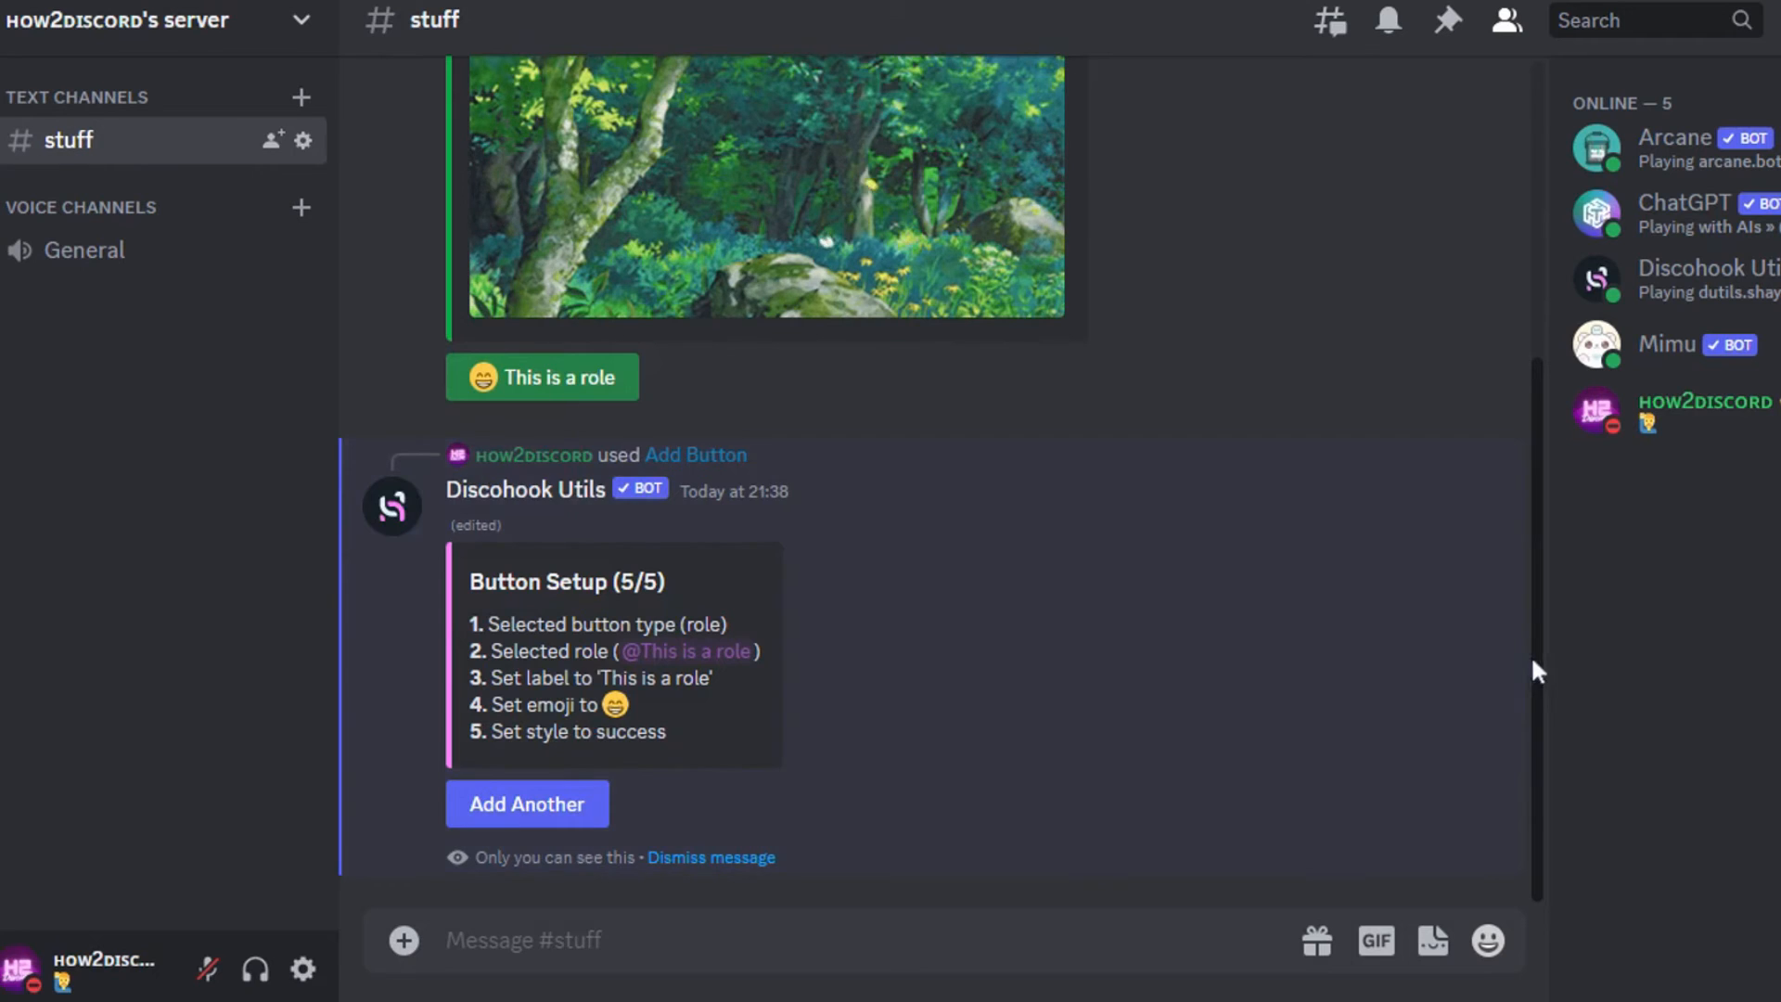
Test the green 'This is a role' button to receive the role.
{"action": "scroll", "scroll_direction": "up", "scroll_amount": 3}
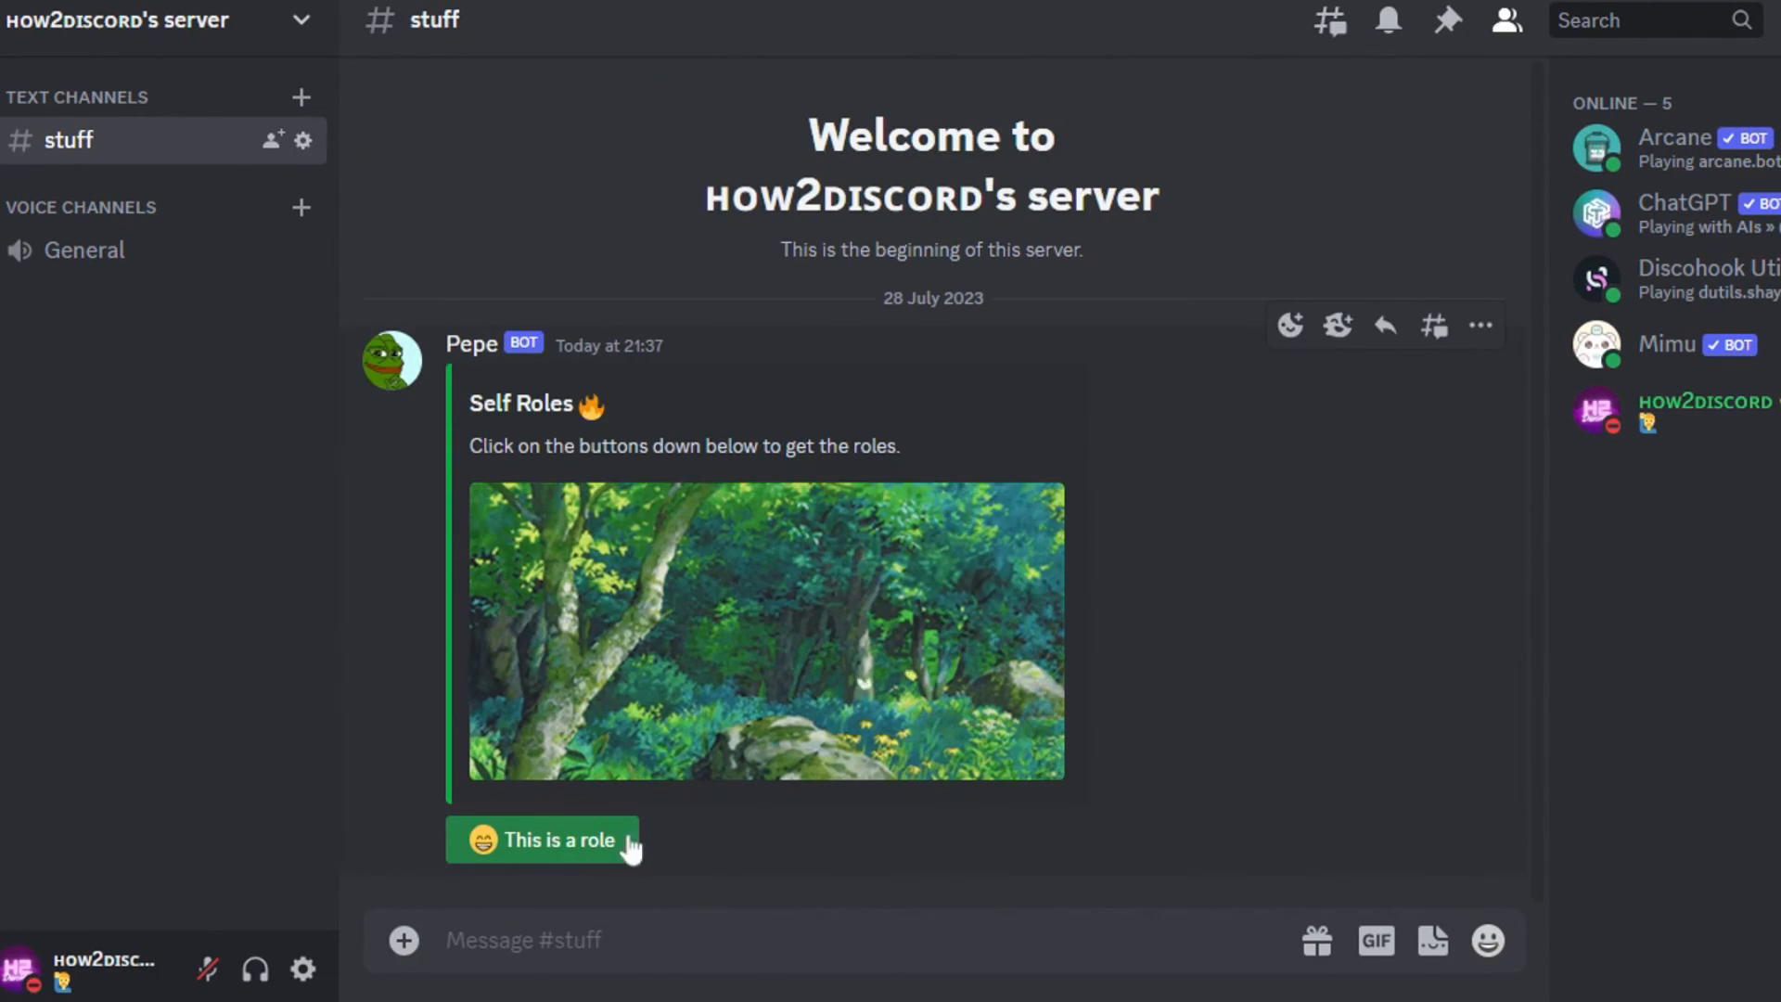
{"action": "left_click", "coordinate": [556, 840]}
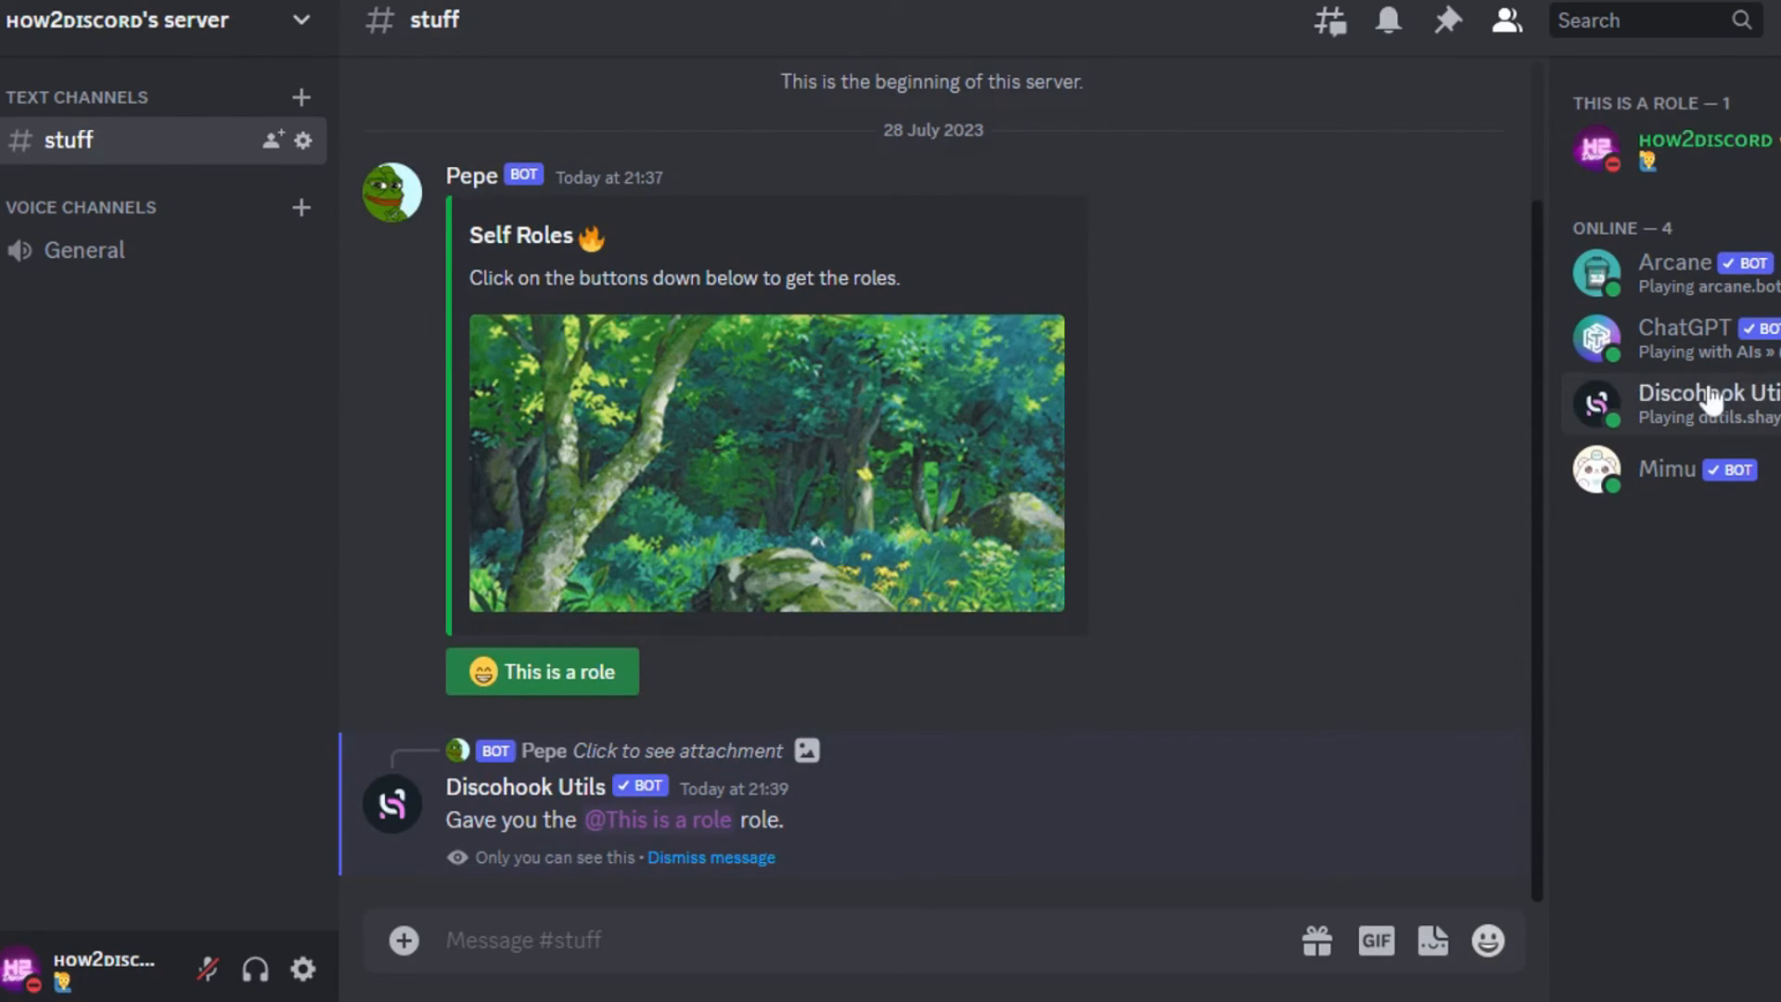
{"action": "left_click", "coordinate": [1702, 139]}
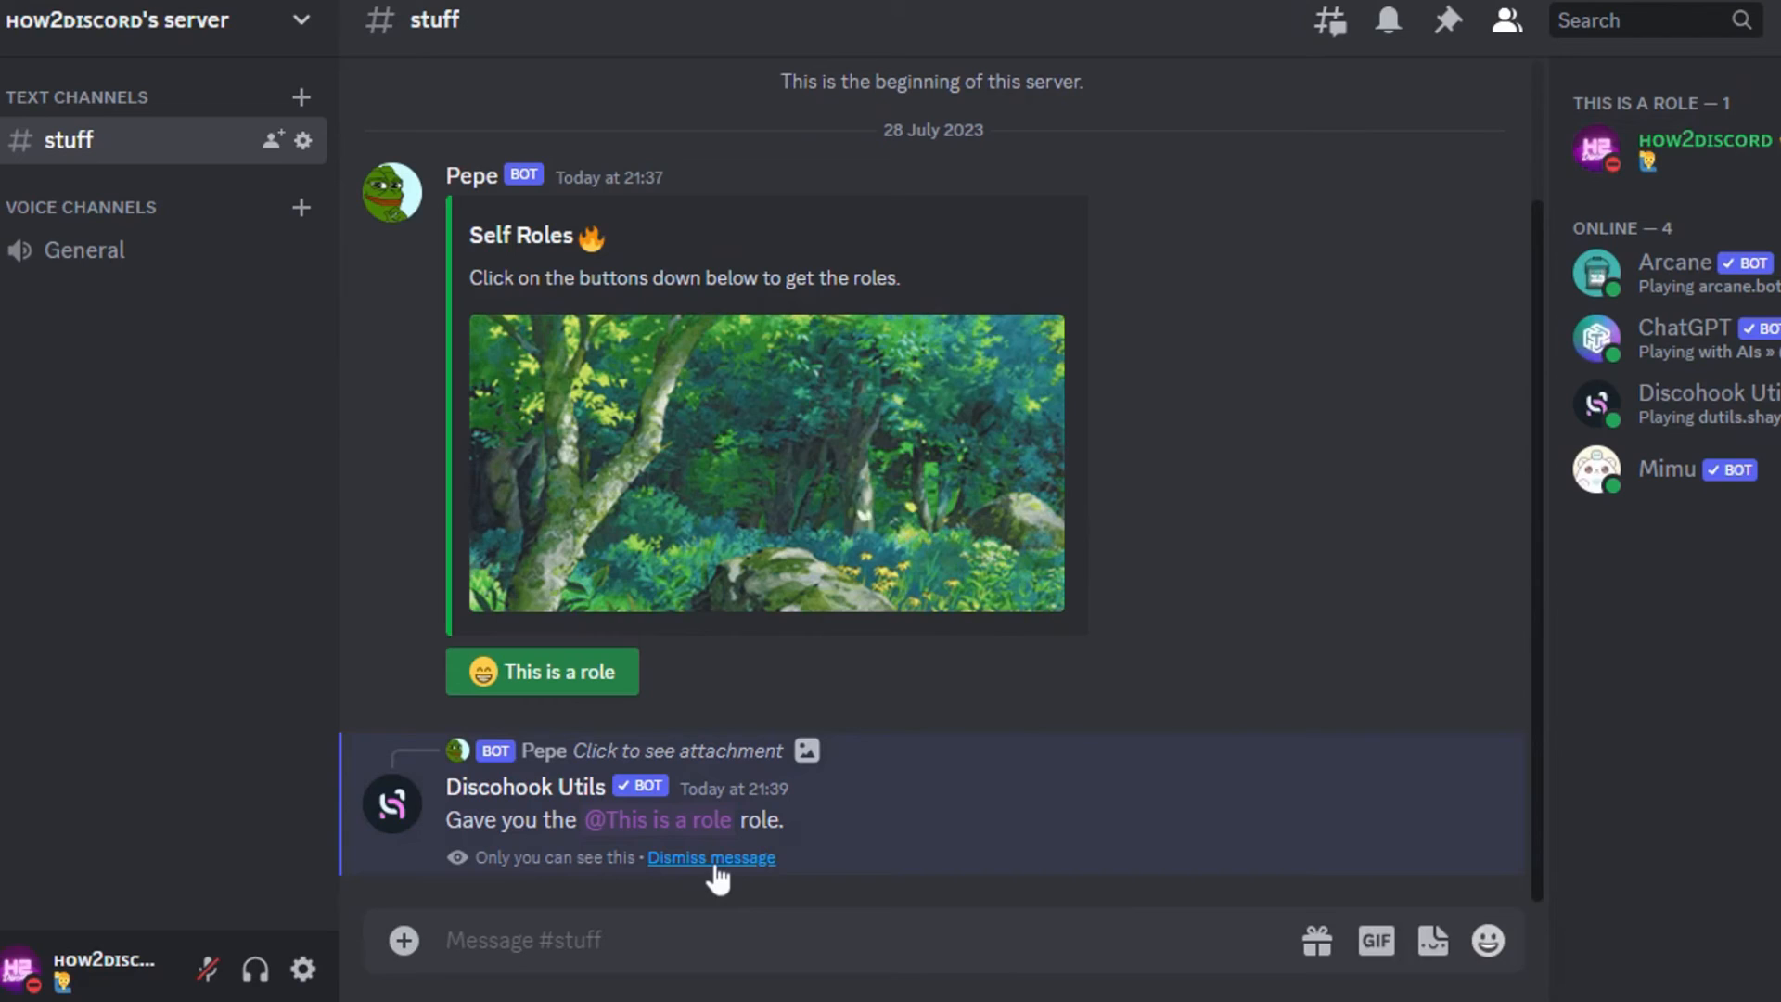
Bring up Discohook Utils' Manage Buttons list for the Self Roles message.
{"action": "right_click", "coordinate": [760, 466]}
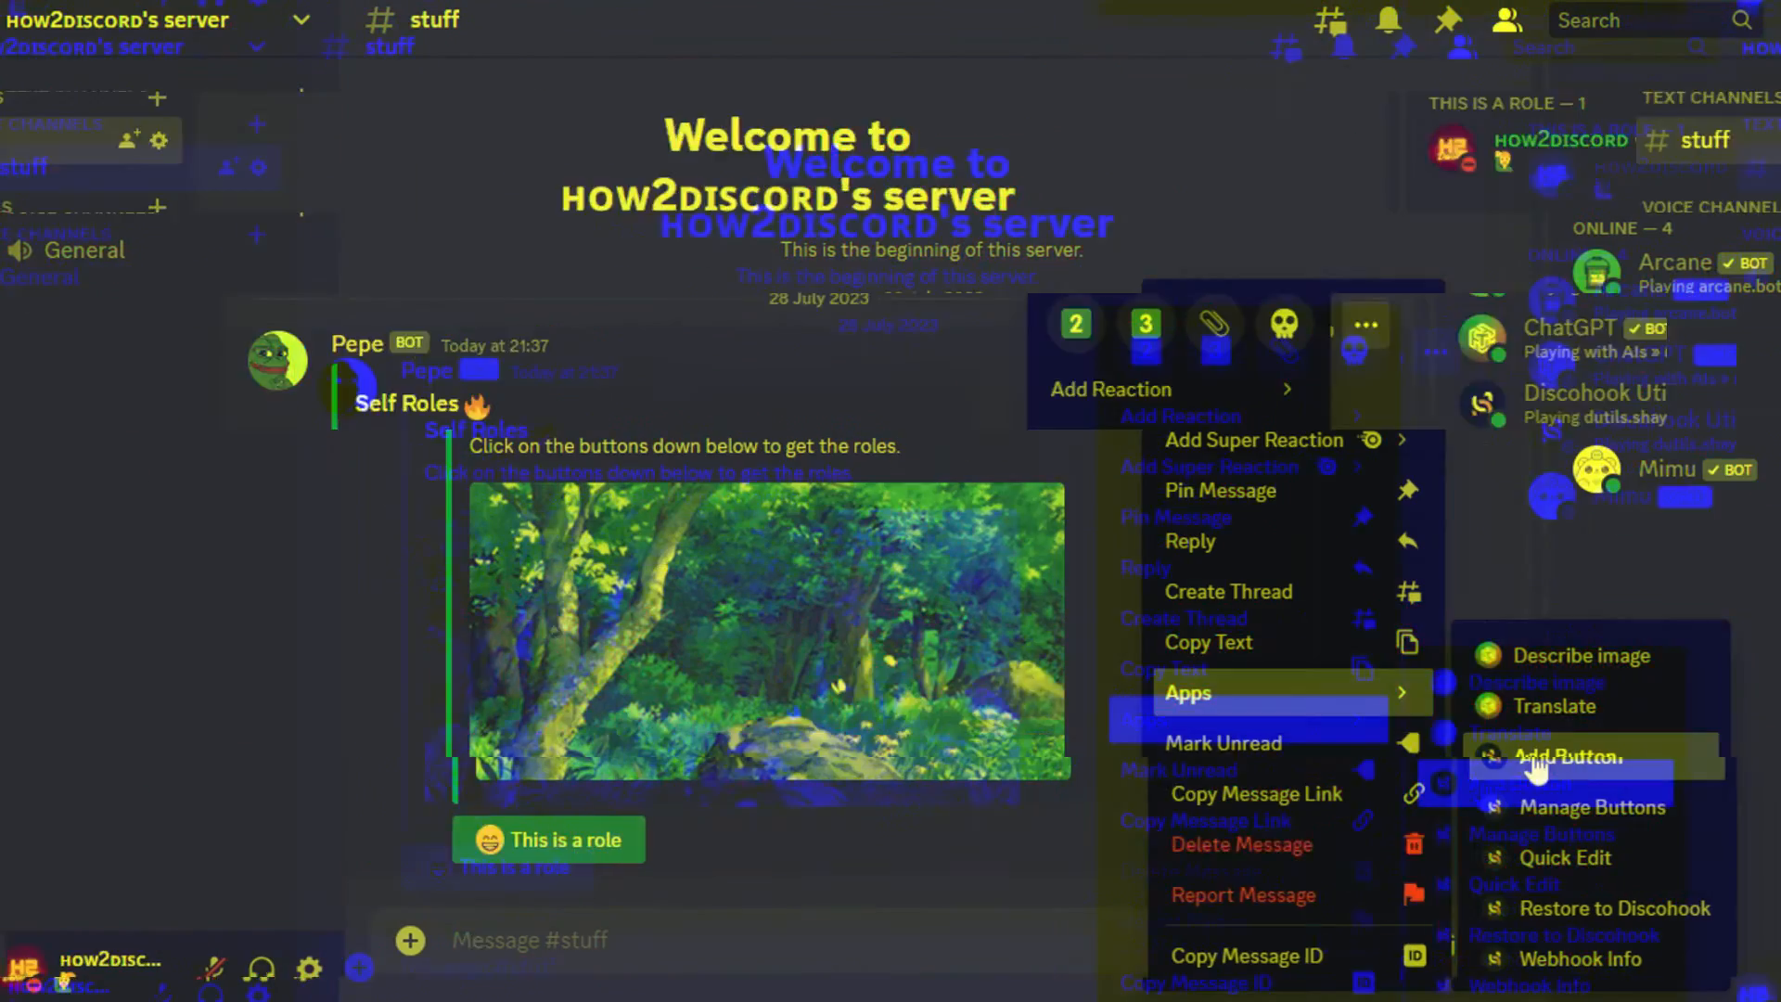
{"action": "left_click", "coordinate": [1593, 807]}
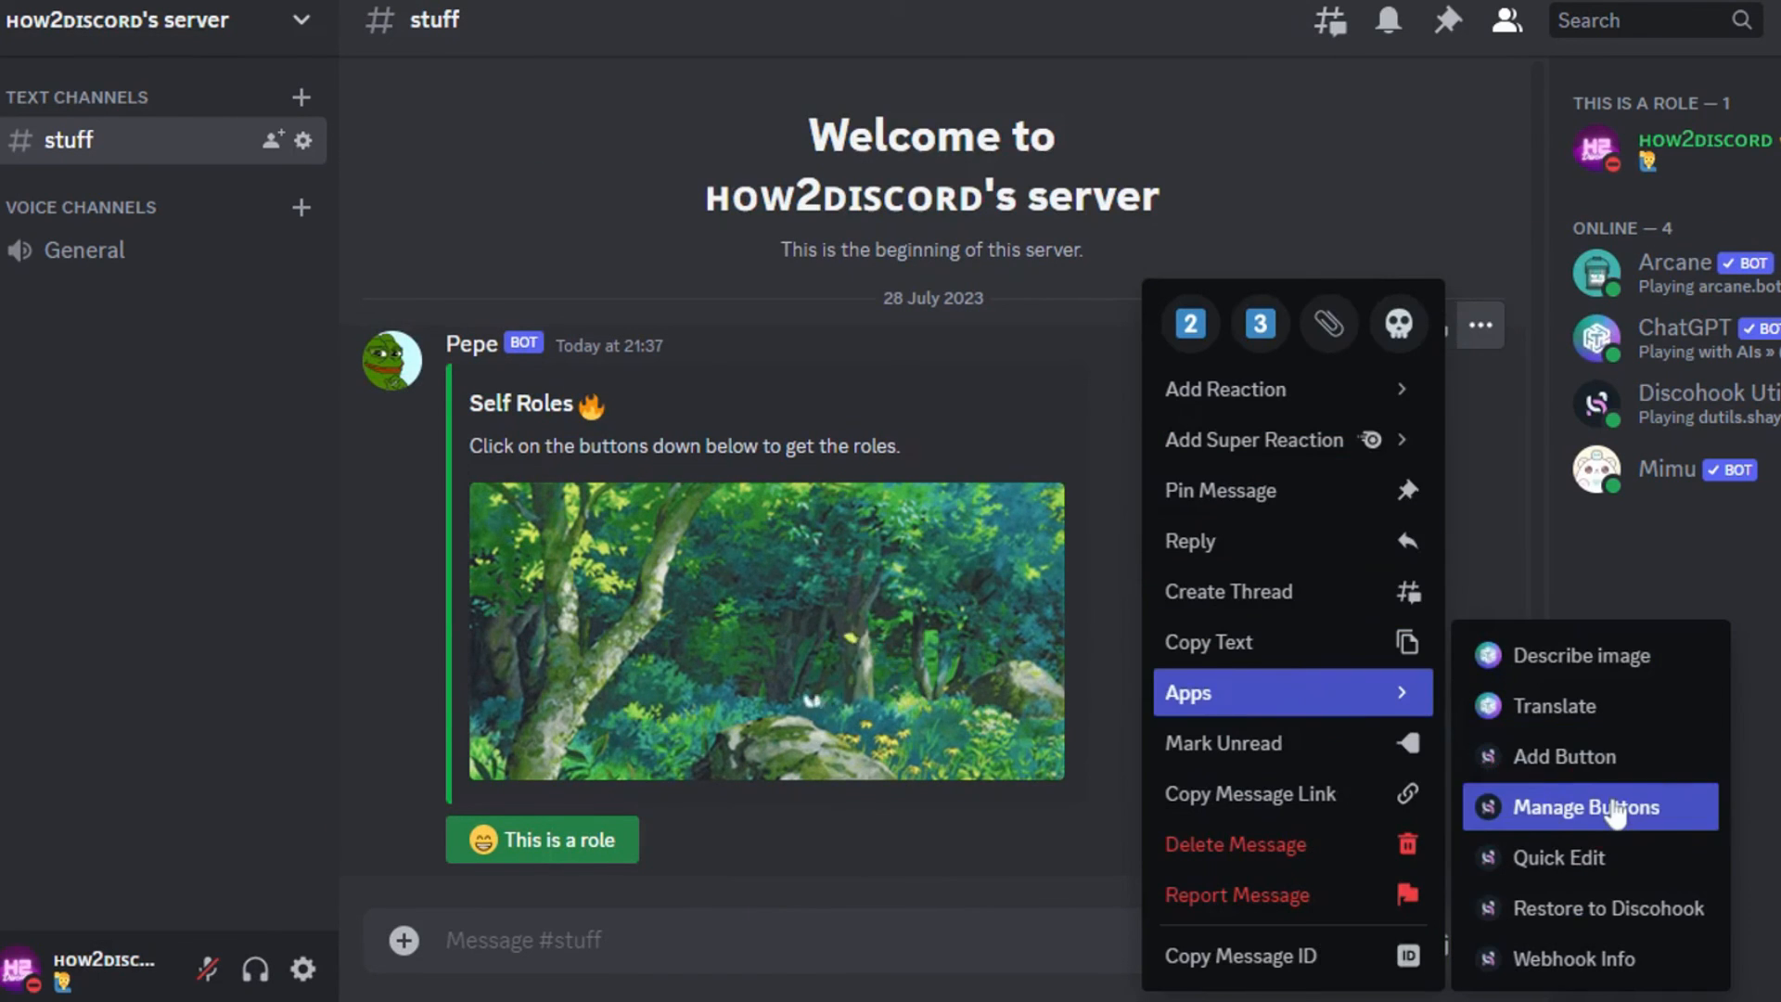
{"action": "left_click", "coordinate": [1589, 807]}
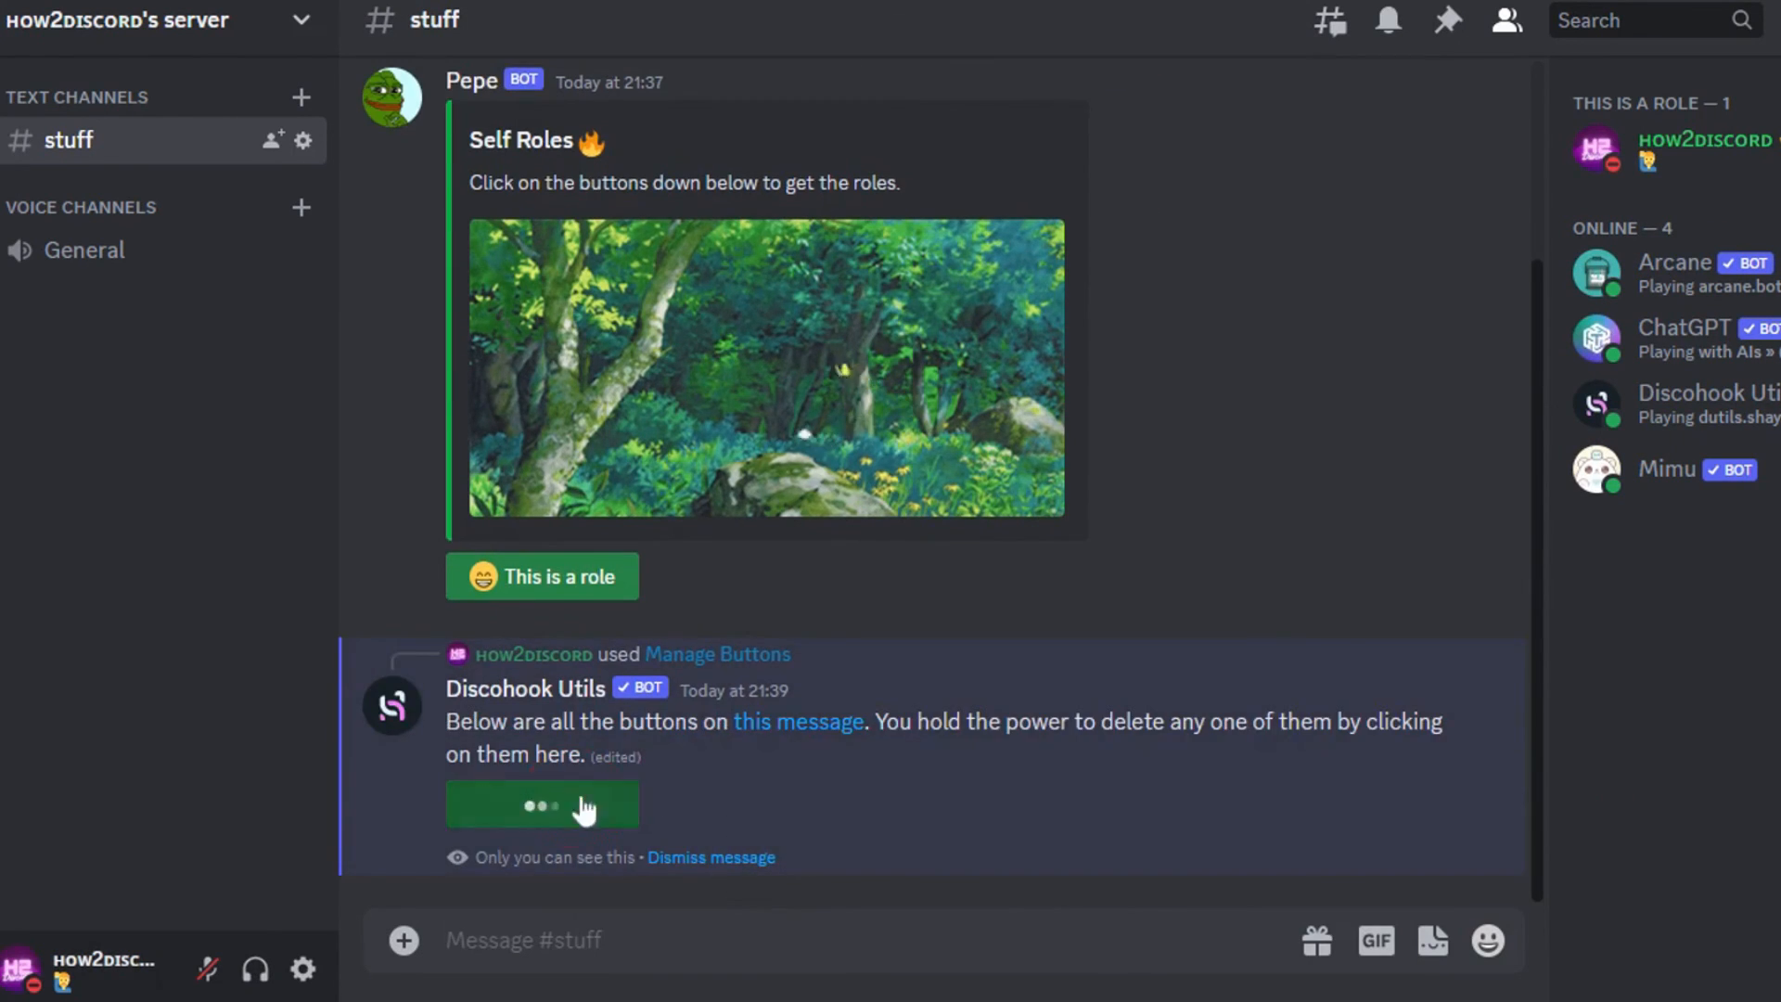